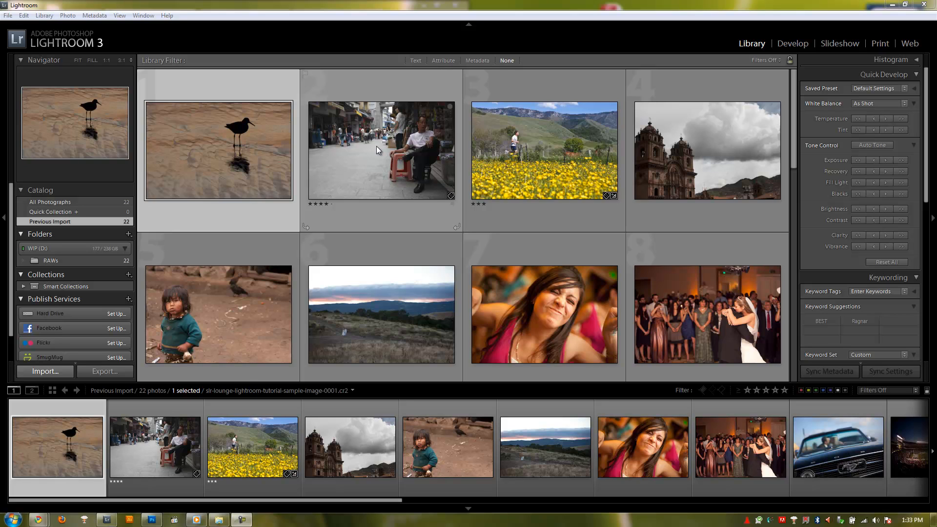
pyautogui.moveTo(395, 129)
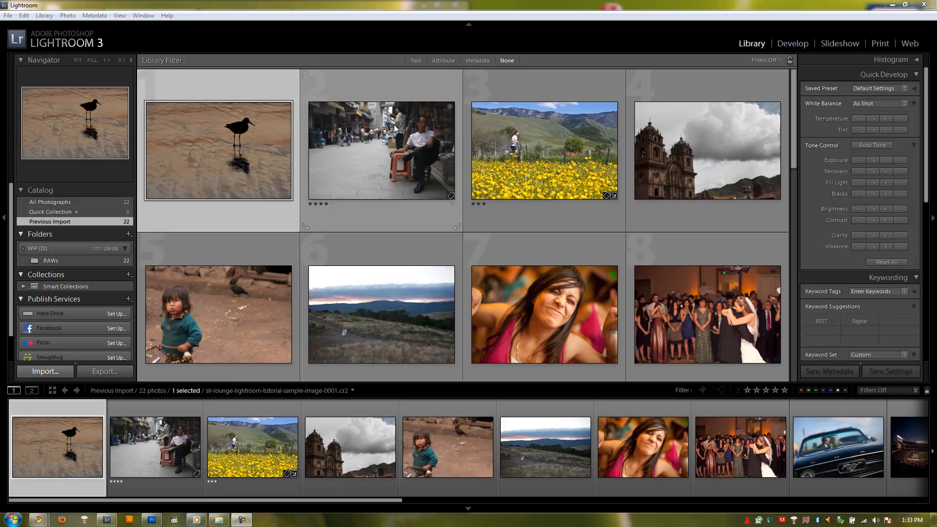
pyautogui.moveTo(394, 174)
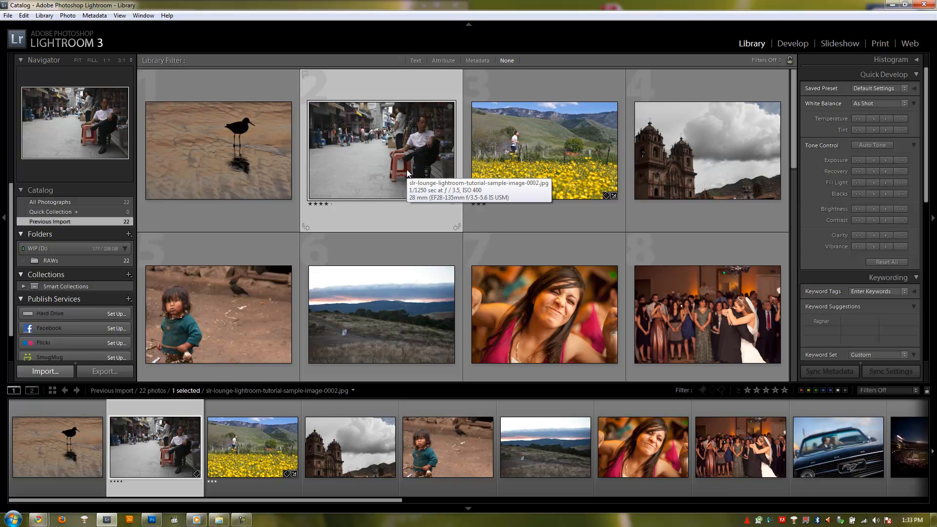
pyautogui.moveTo(272, 176)
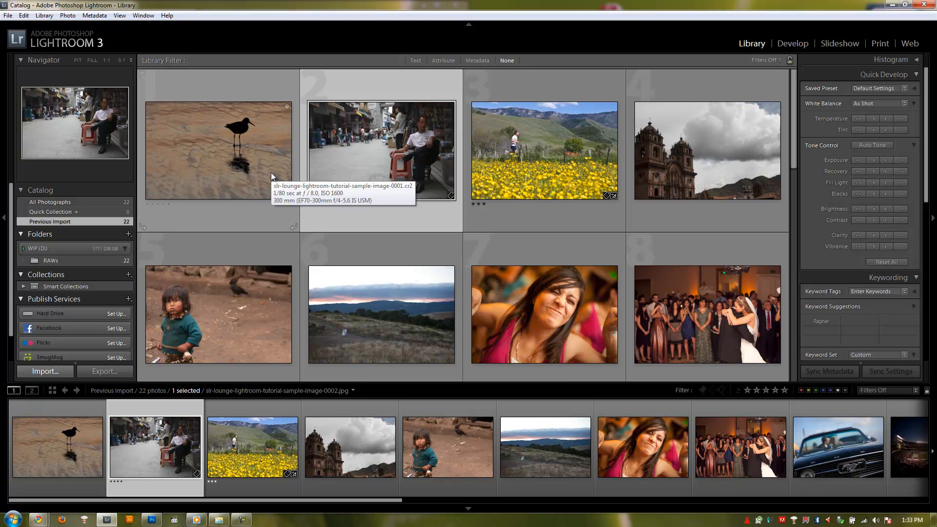
pyautogui.moveTo(283, 218)
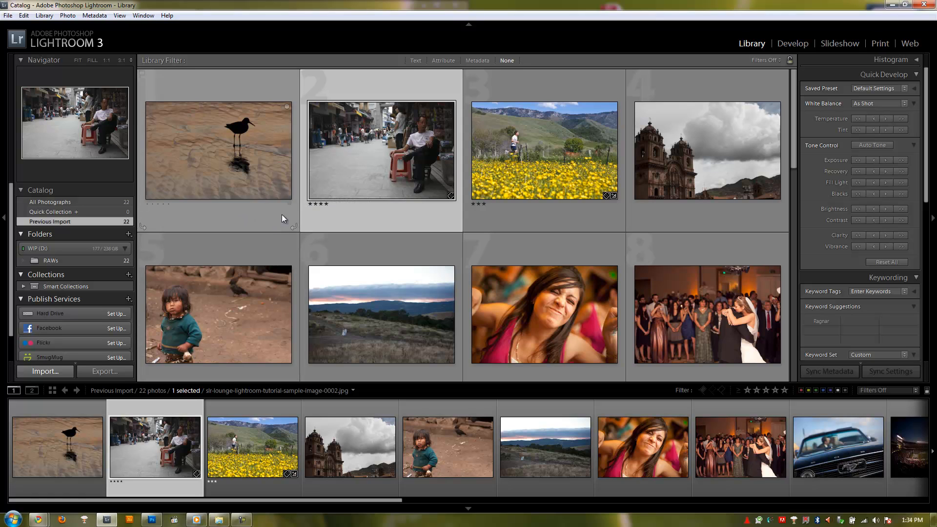
pyautogui.moveTo(335, 185)
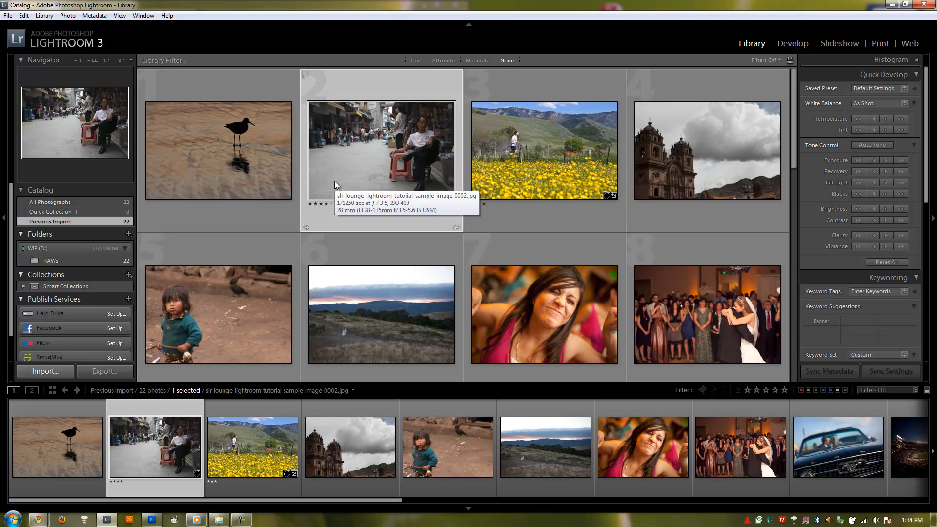
pyautogui.moveTo(340, 183)
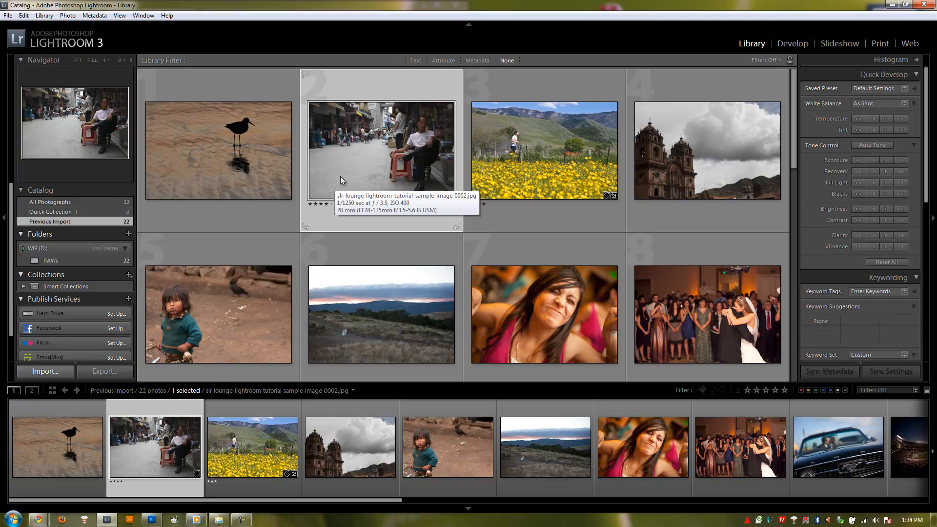
pyautogui.moveTo(221, 156)
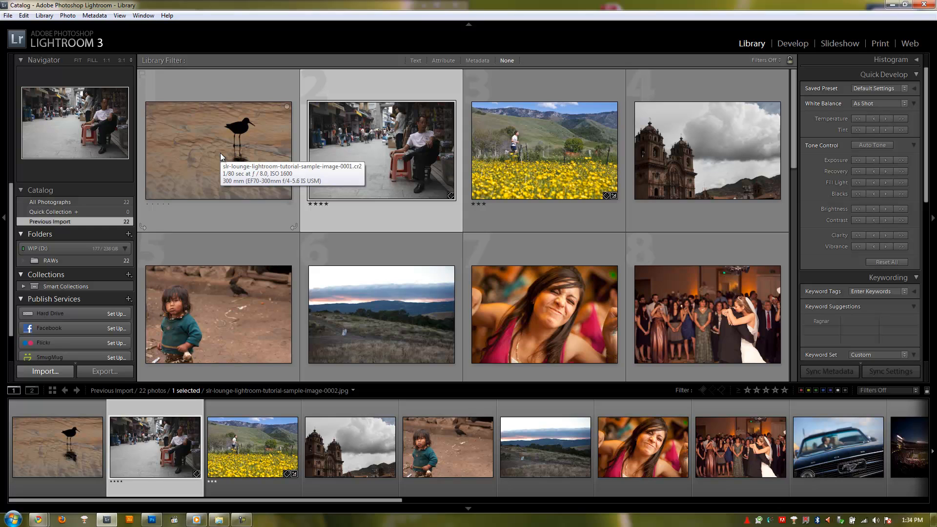
pyautogui.moveTo(251, 155)
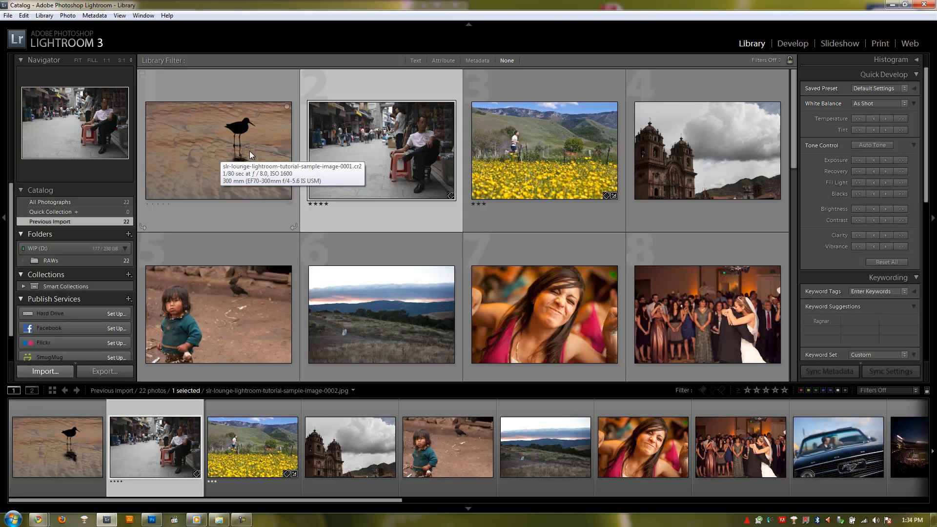
pyautogui.moveTo(427, 185)
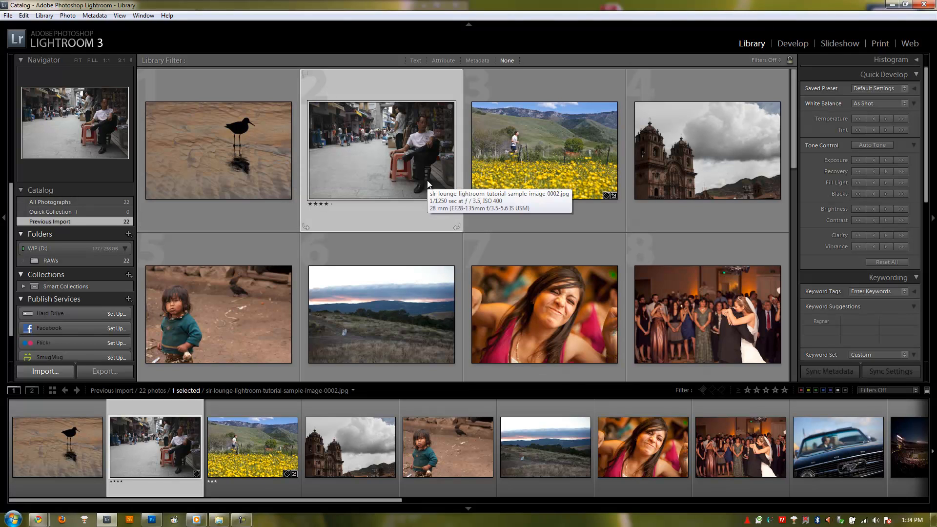
pyautogui.moveTo(357, 165)
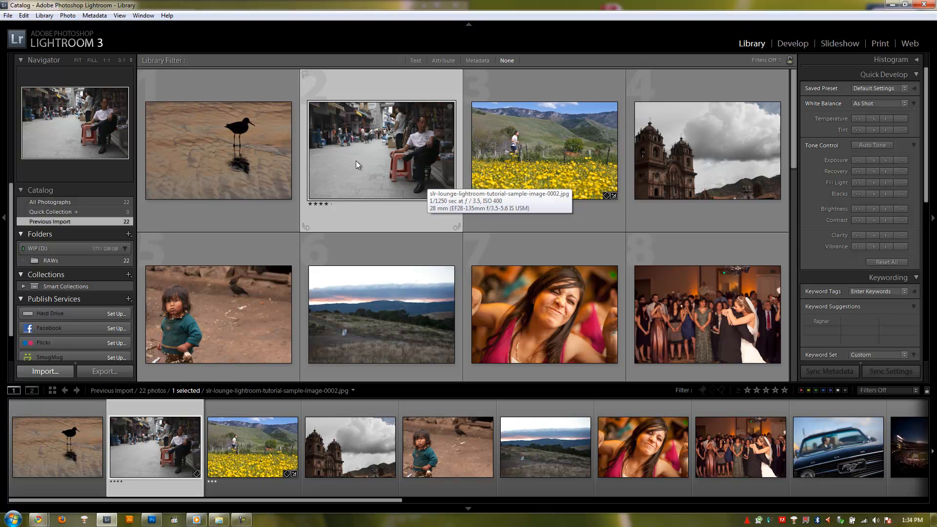
pyautogui.moveTo(365, 166)
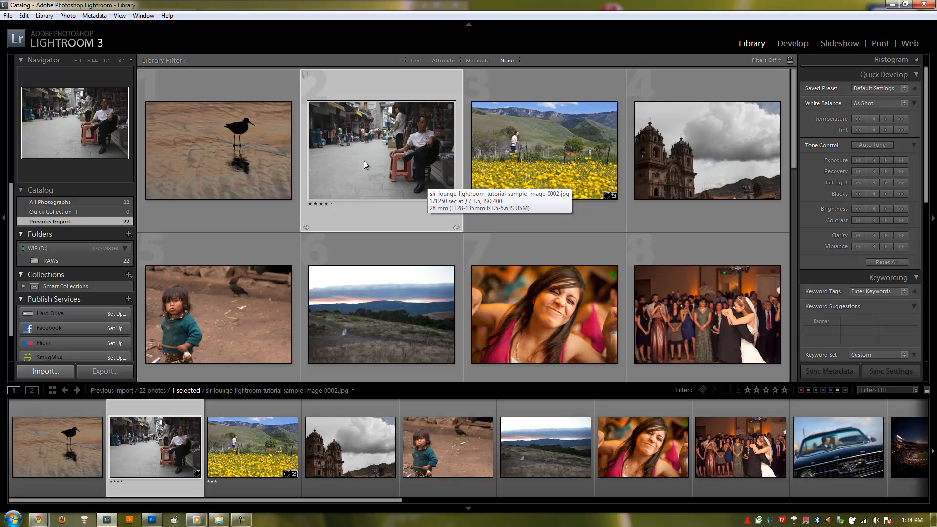
pyautogui.moveTo(230, 163)
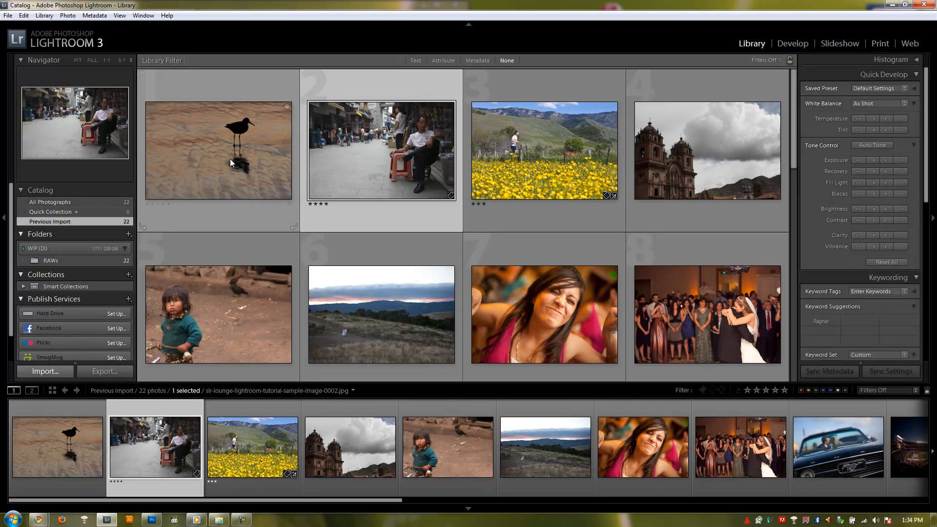
pyautogui.moveTo(328, 169)
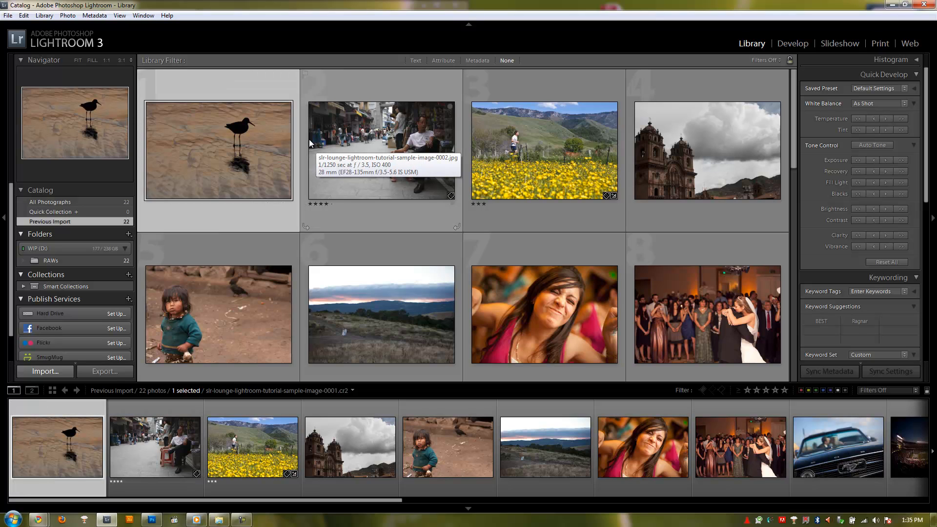
pyautogui.moveTo(320, 143)
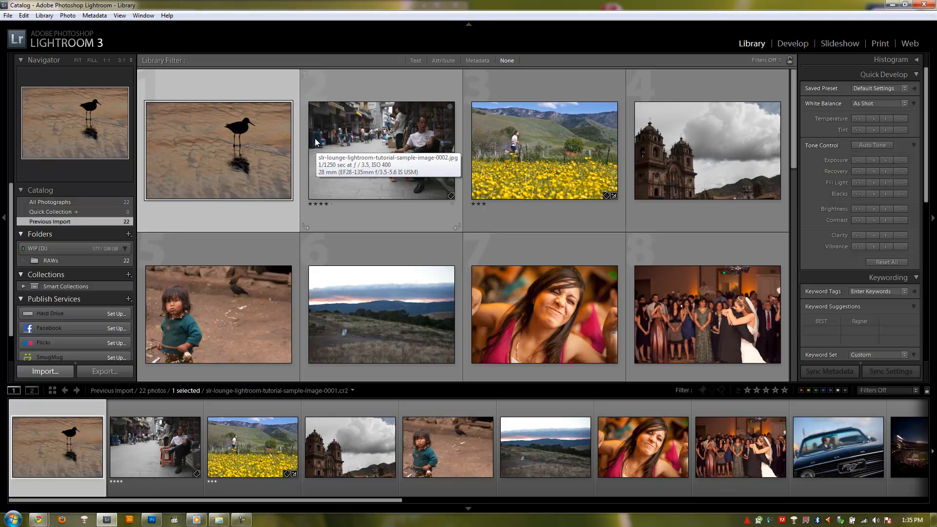
# Reveal the RAWs folder in Windows Explorer from Lightroom's Folders panel
pyautogui.click(382, 149)
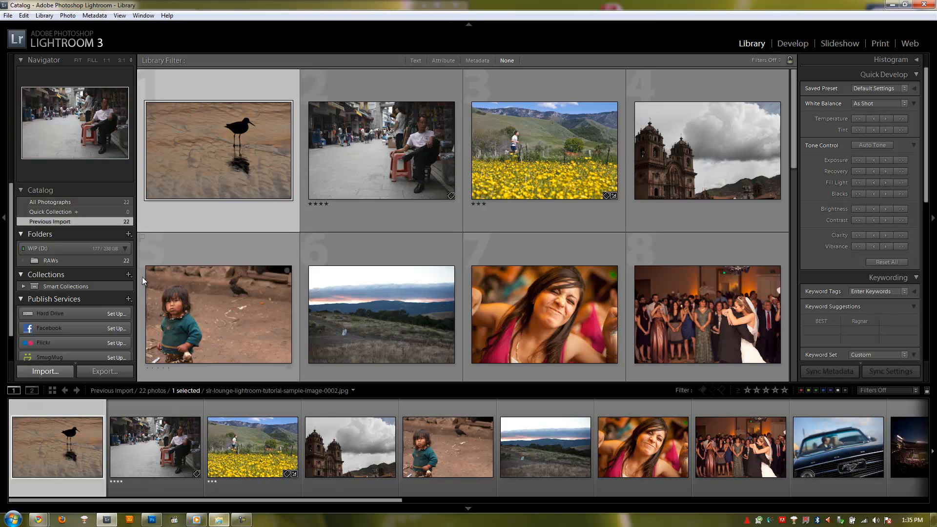
pyautogui.rightClick(51, 259)
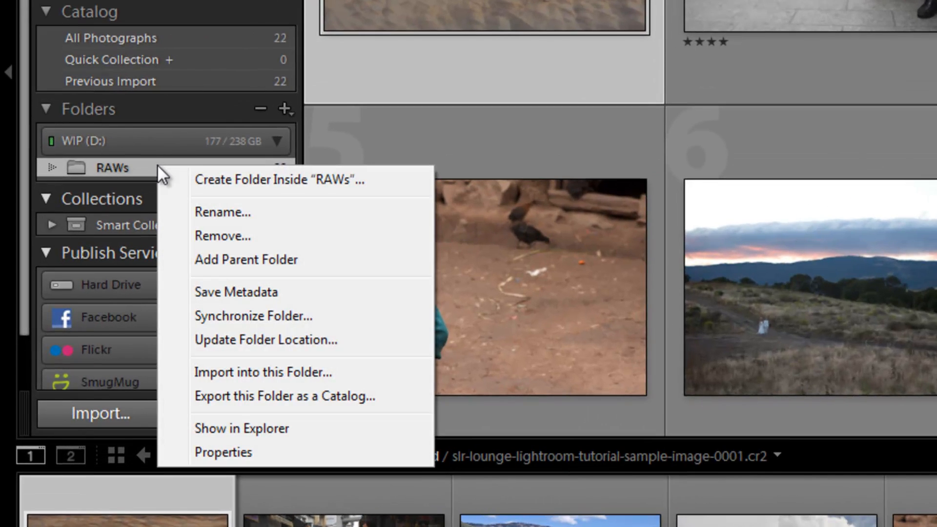
pyautogui.moveTo(257, 425)
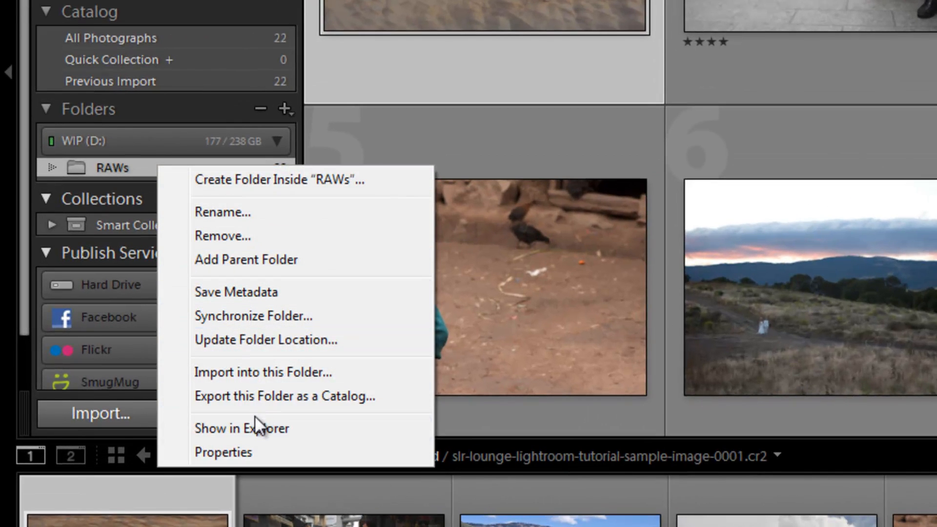
pyautogui.click(240, 427)
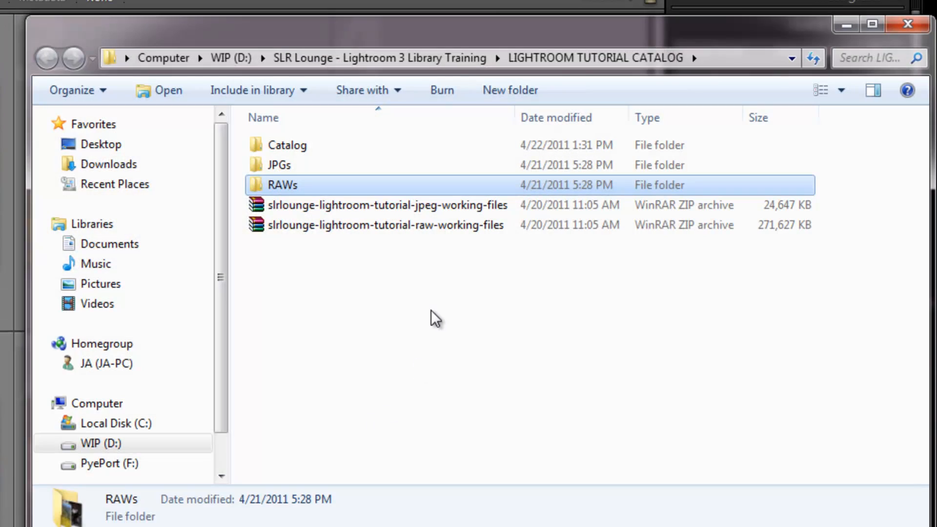
# Browse into the Catalog folder and launch Catalog.lrcat back into Lightroom
pyautogui.doubleClick(287, 145)
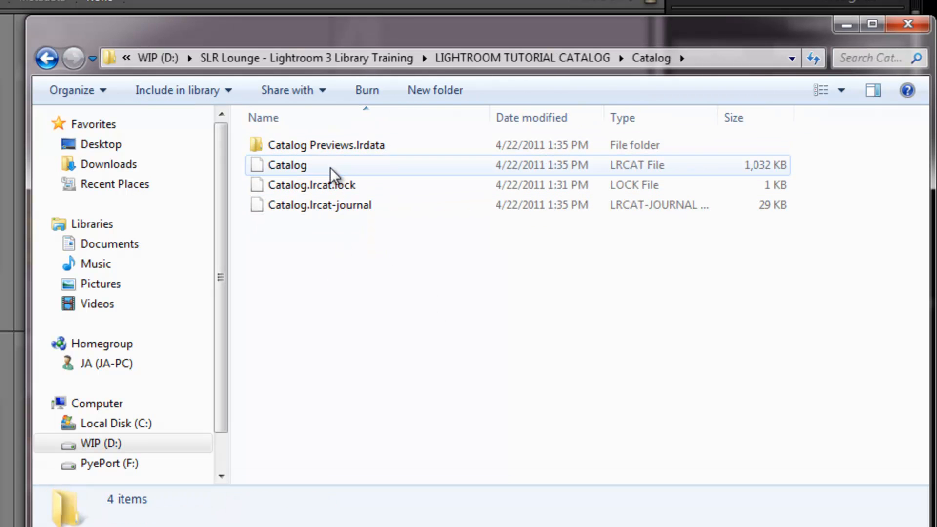
pyautogui.click(287, 165)
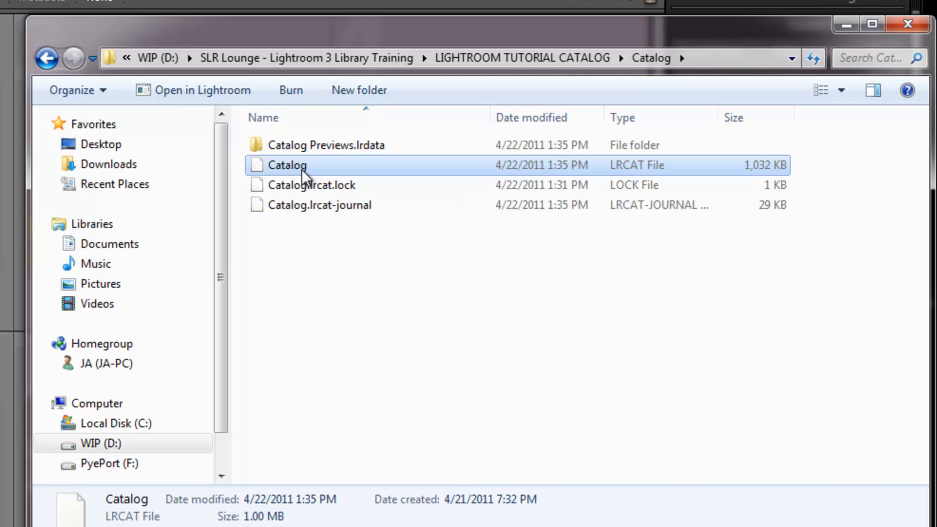
pyautogui.moveTo(293, 185)
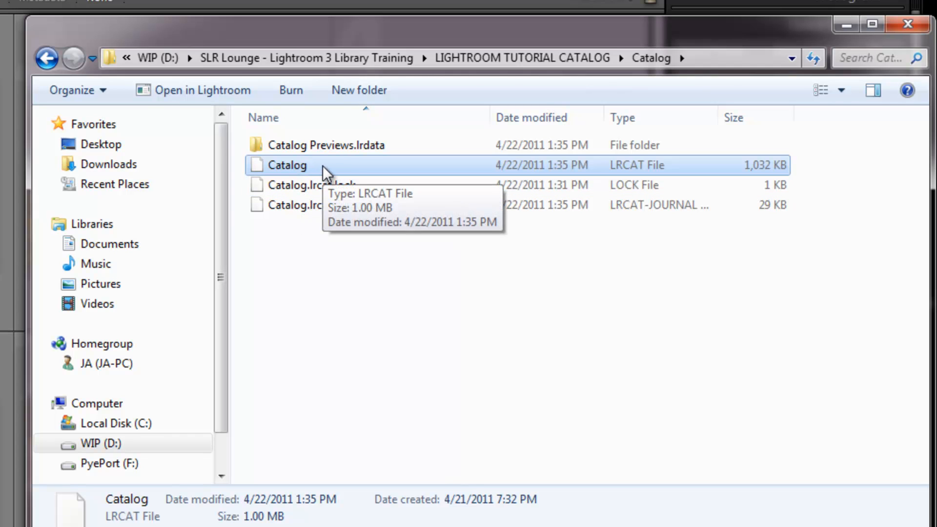
pyautogui.moveTo(254, 180)
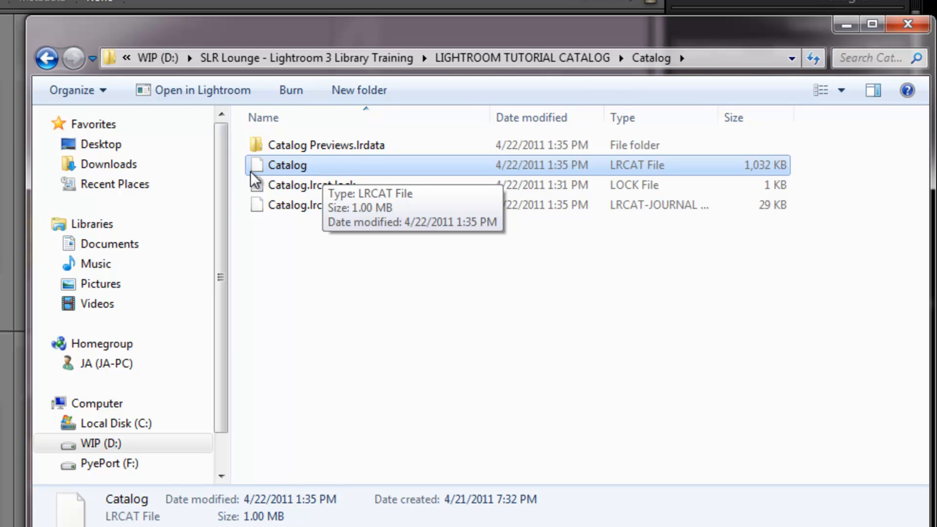
pyautogui.doubleClick(287, 165)
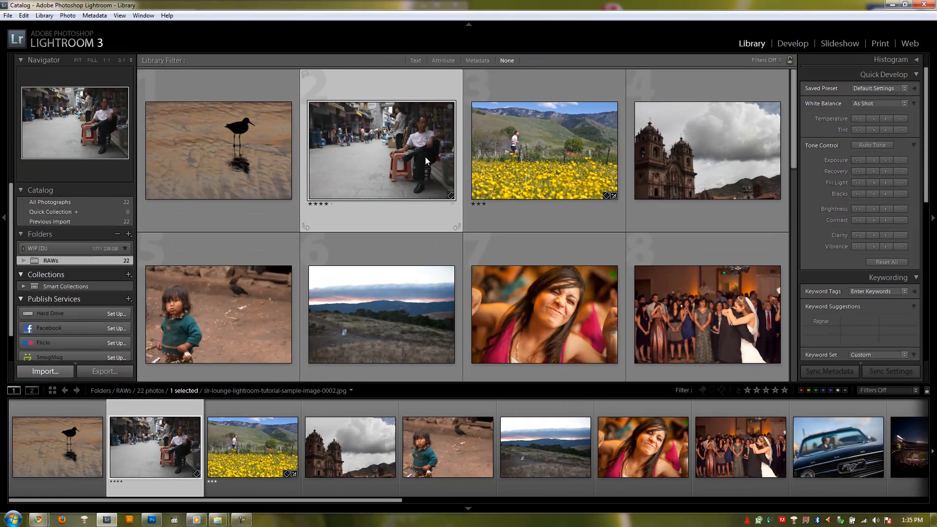
pyautogui.click(217, 150)
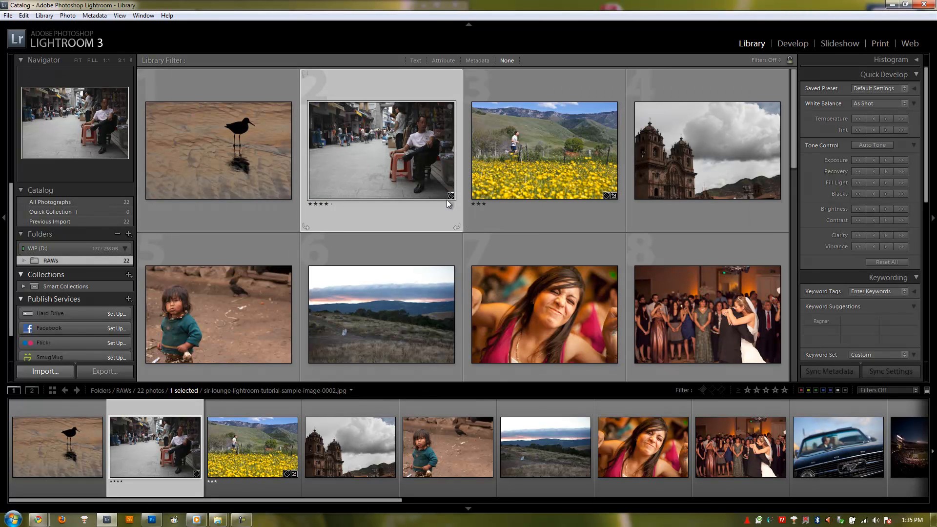
pyautogui.moveTo(256, 177)
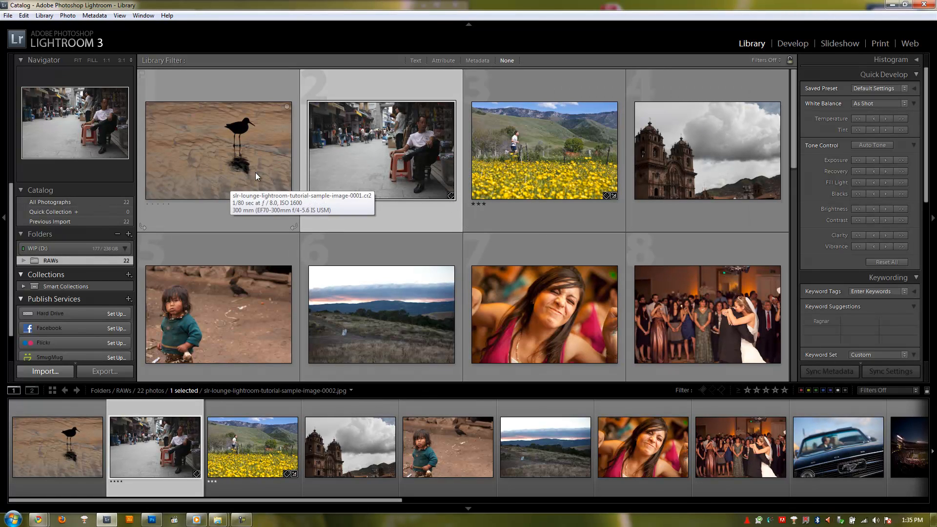
pyautogui.moveTo(409, 157)
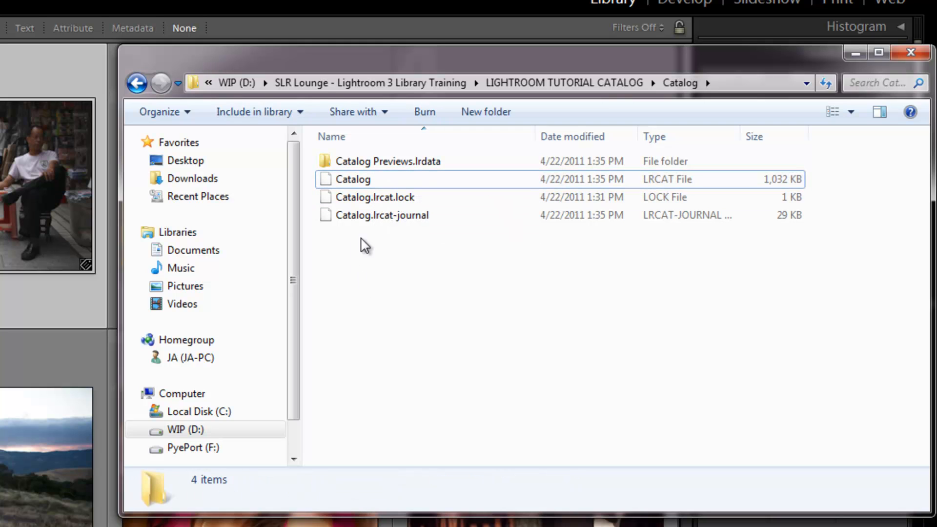
pyautogui.moveTo(371, 182)
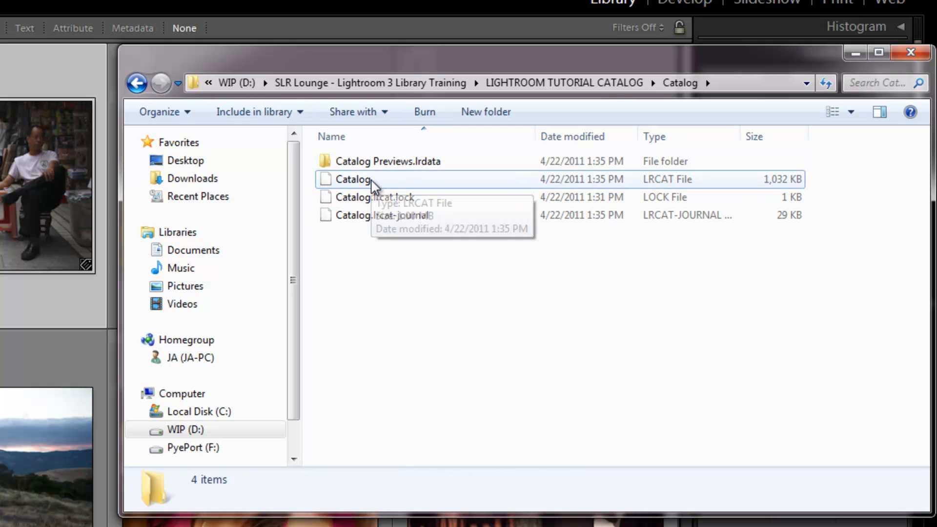
pyautogui.click(353, 179)
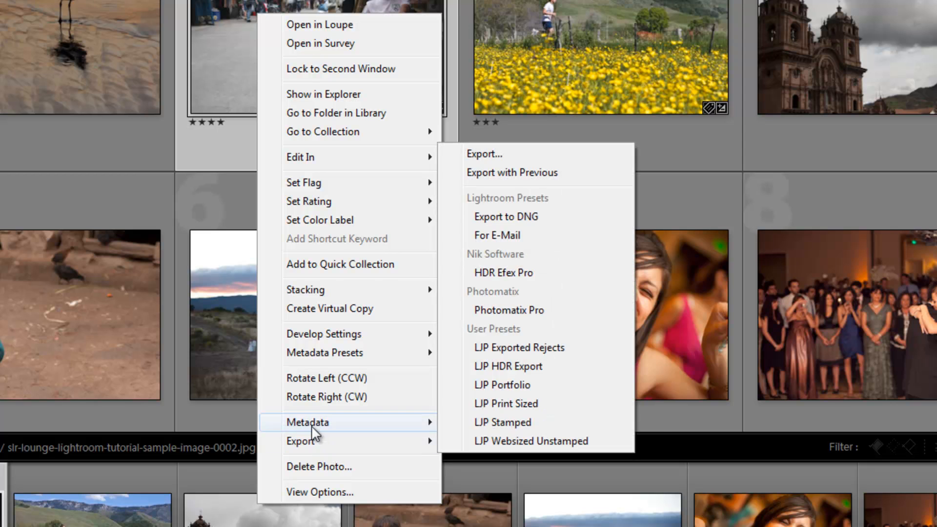
# Start deleting the street scene photo, then cancel at the confirmation so it stays
pyautogui.click(318, 467)
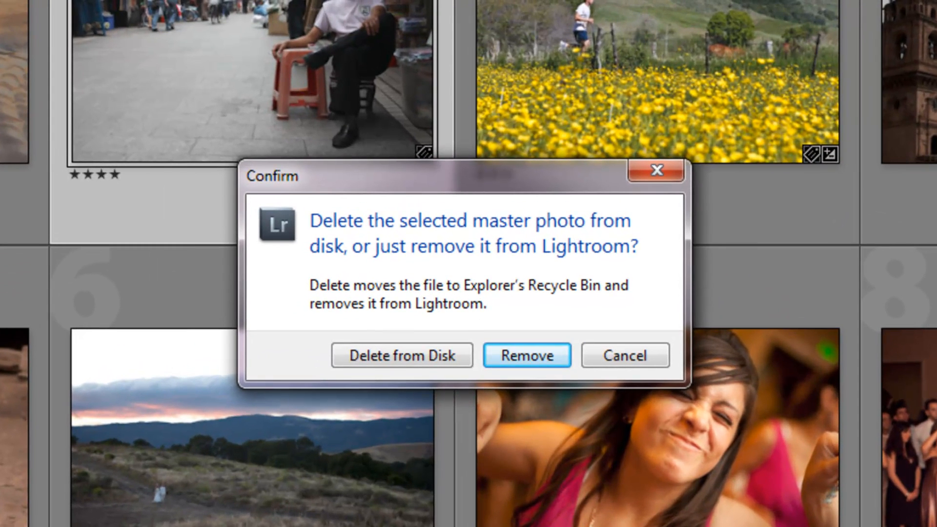
pyautogui.moveTo(402, 355)
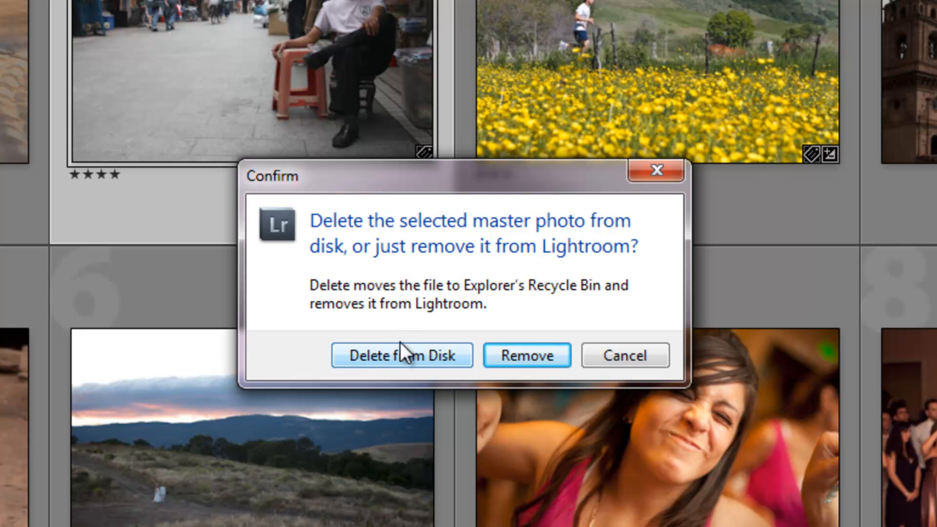
pyautogui.moveTo(489, 368)
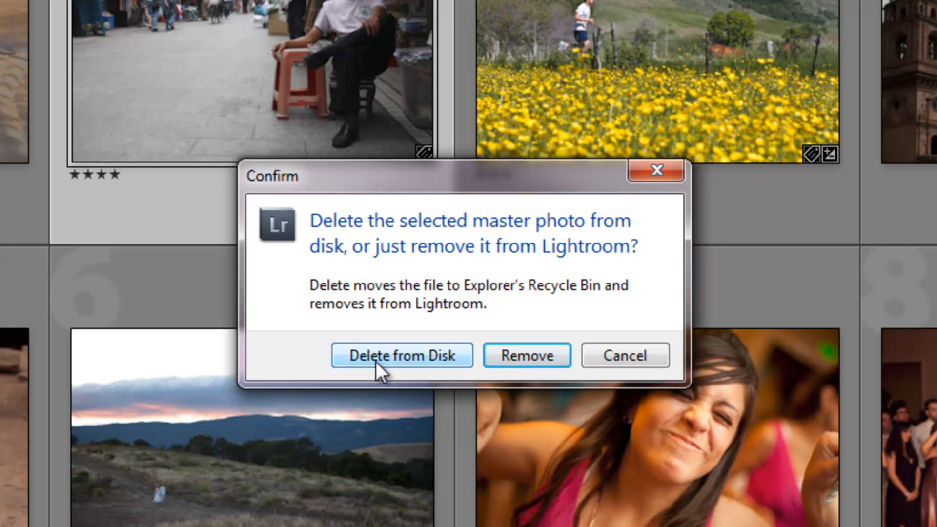
pyautogui.moveTo(625, 356)
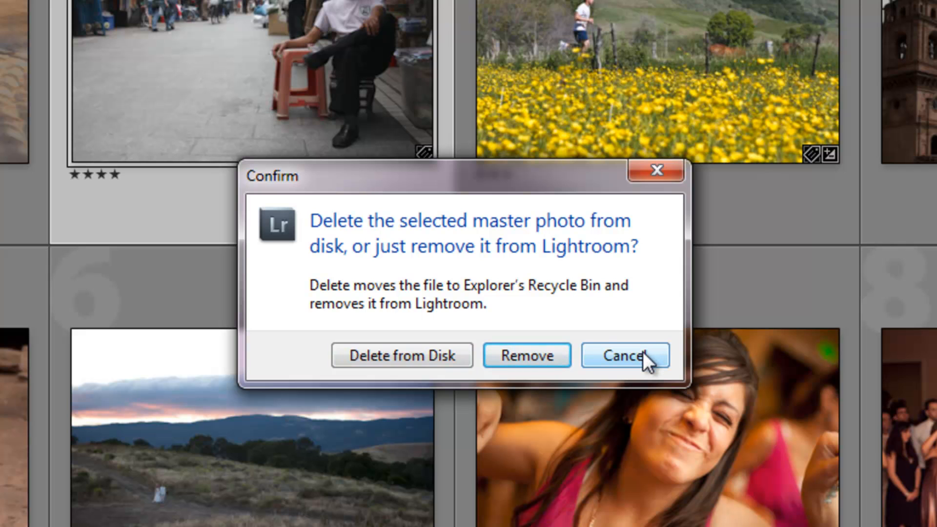
pyautogui.click(625, 355)
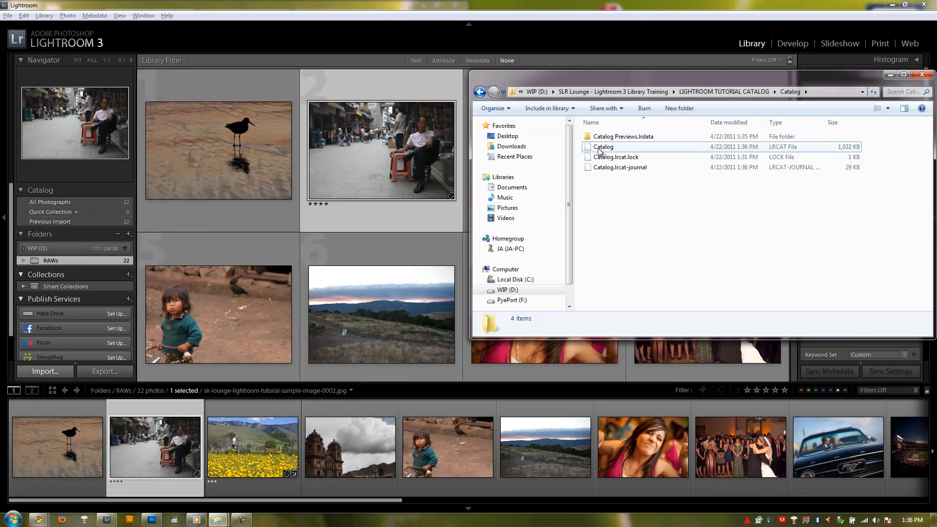
pyautogui.moveTo(624, 153)
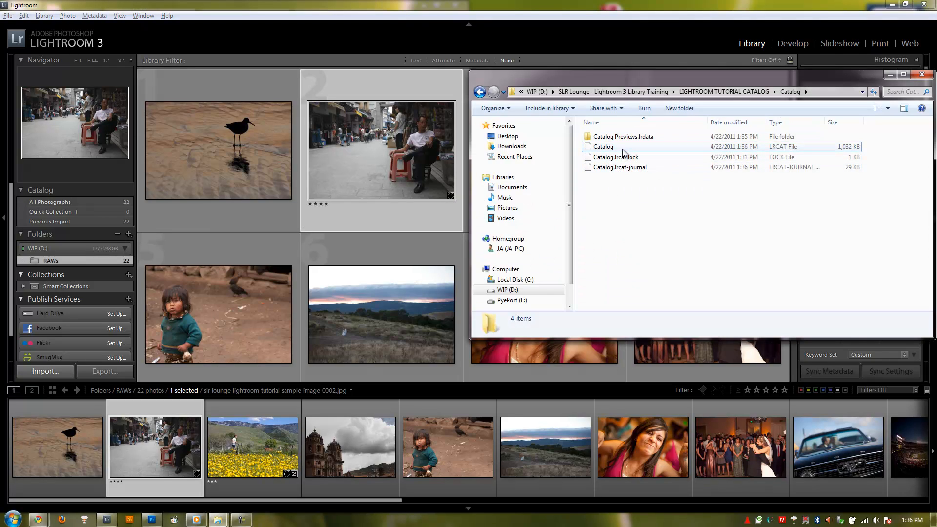
# Bring Lightroom forward and load the Test.lrcat catalog via File > Open Recent
pyautogui.click(604, 146)
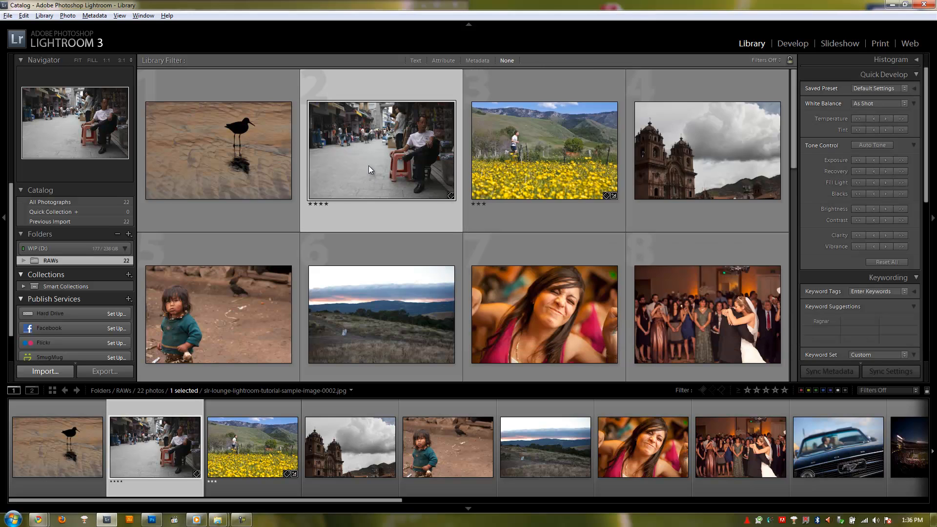
pyautogui.moveTo(447, 169)
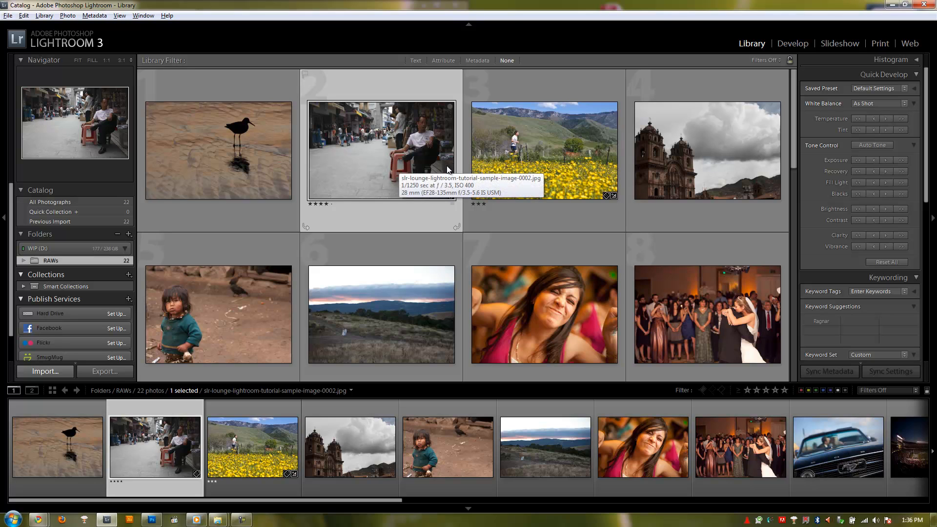
pyautogui.moveTo(408, 197)
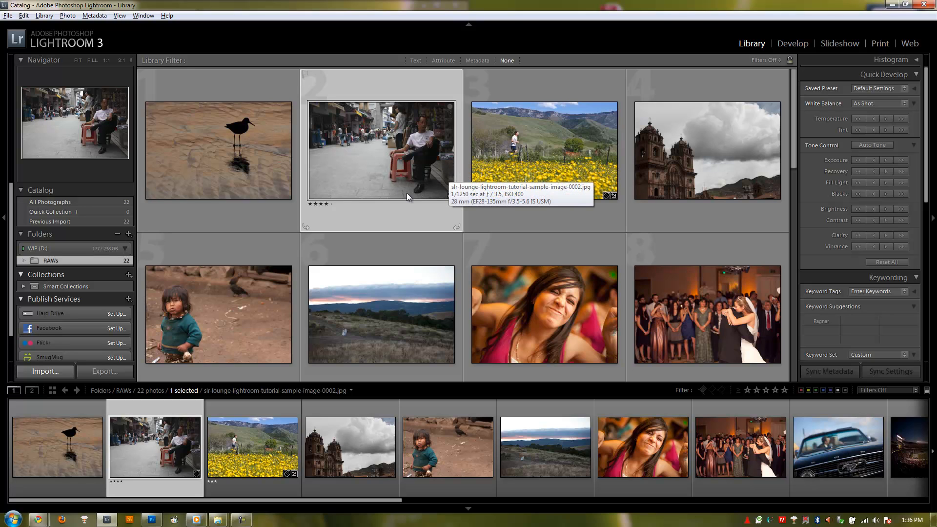
pyautogui.moveTo(537, 151)
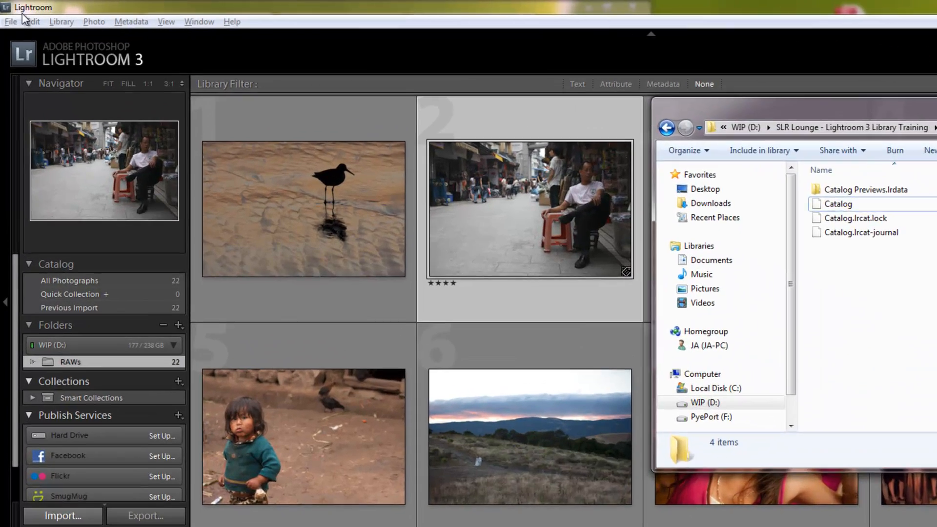
pyautogui.click(11, 22)
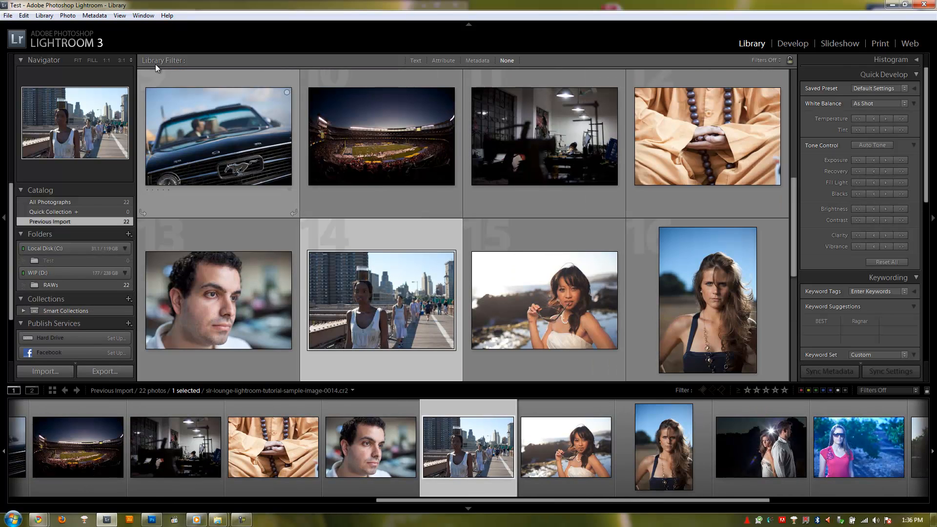
# Reopen the tutorial Catalog.lrcat from the recent catalogs list
pyautogui.click(8, 15)
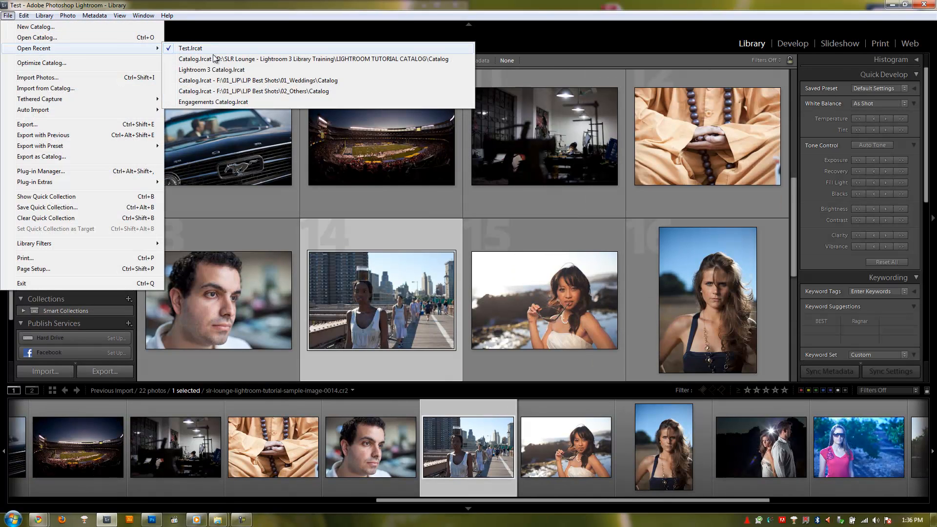
pyautogui.click(313, 59)
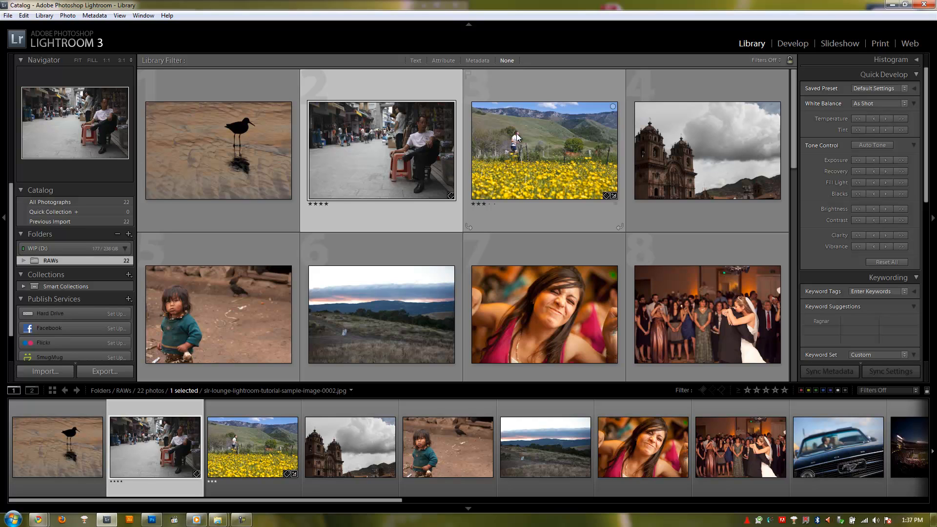
pyautogui.moveTo(514, 136)
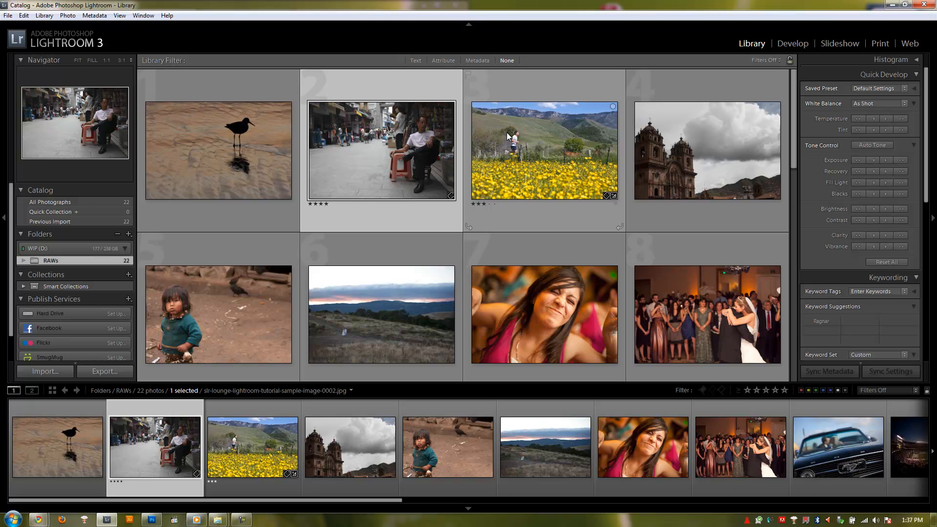
pyautogui.moveTo(509, 137)
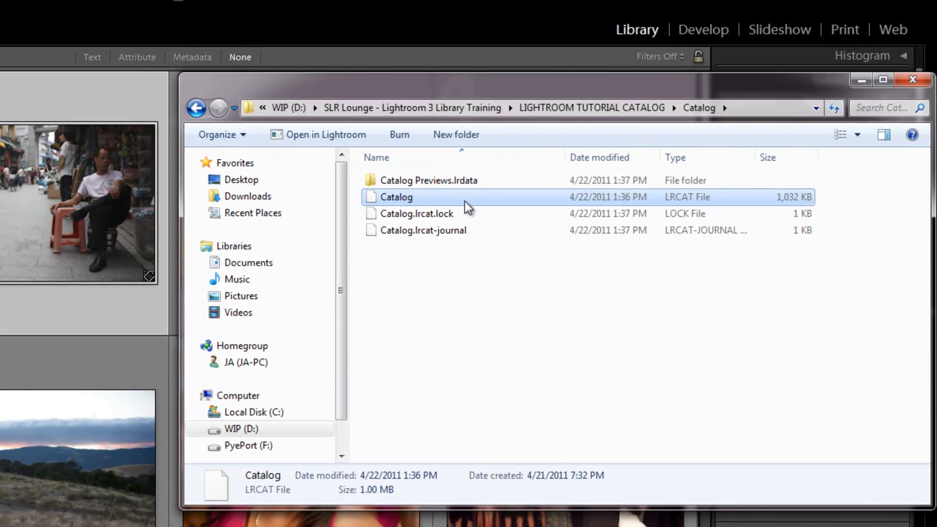
pyautogui.moveTo(434, 286)
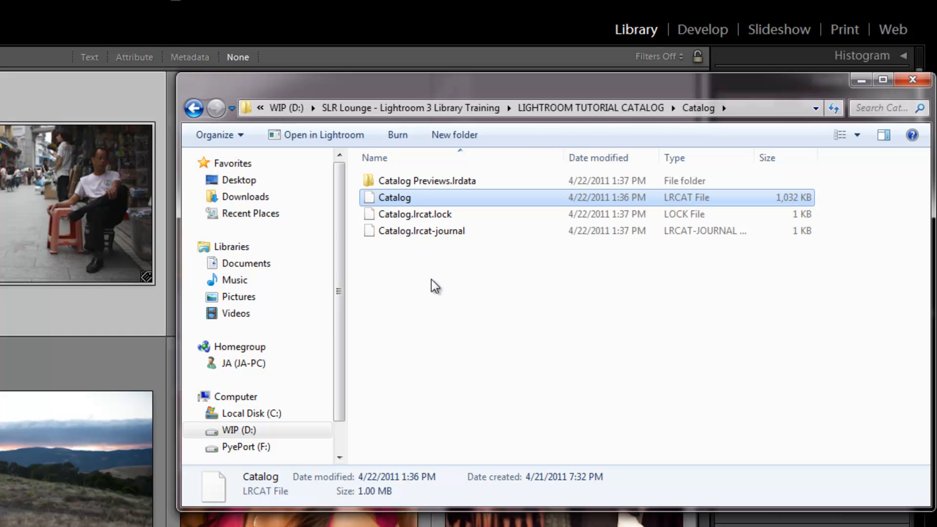
pyautogui.moveTo(499, 290)
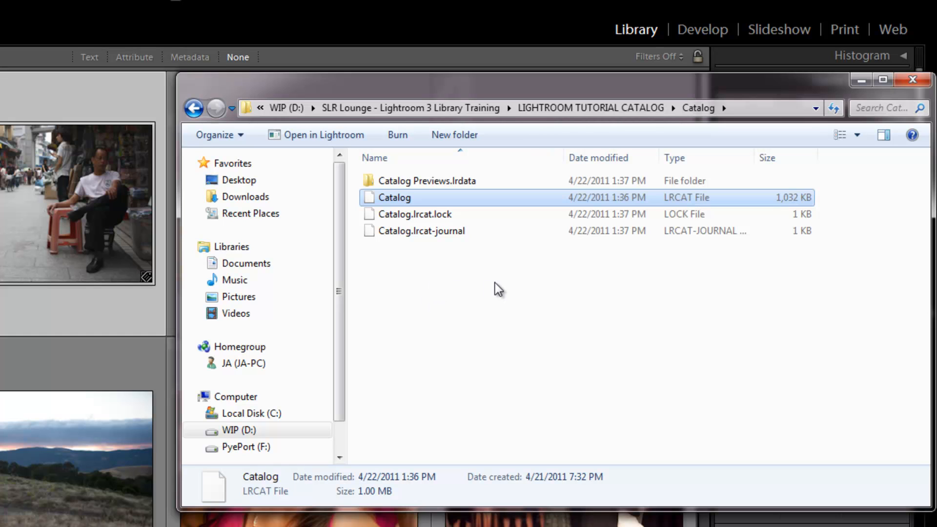
pyautogui.moveTo(383, 199)
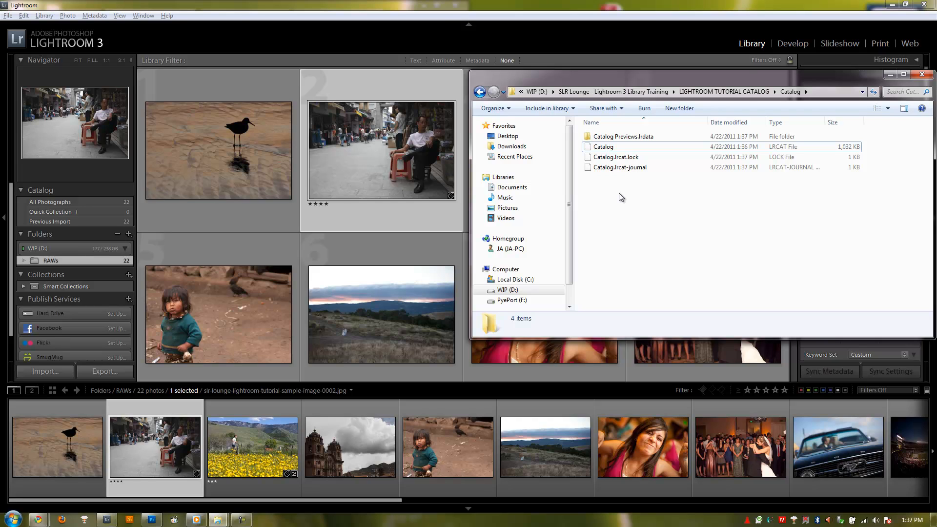
pyautogui.moveTo(643, 198)
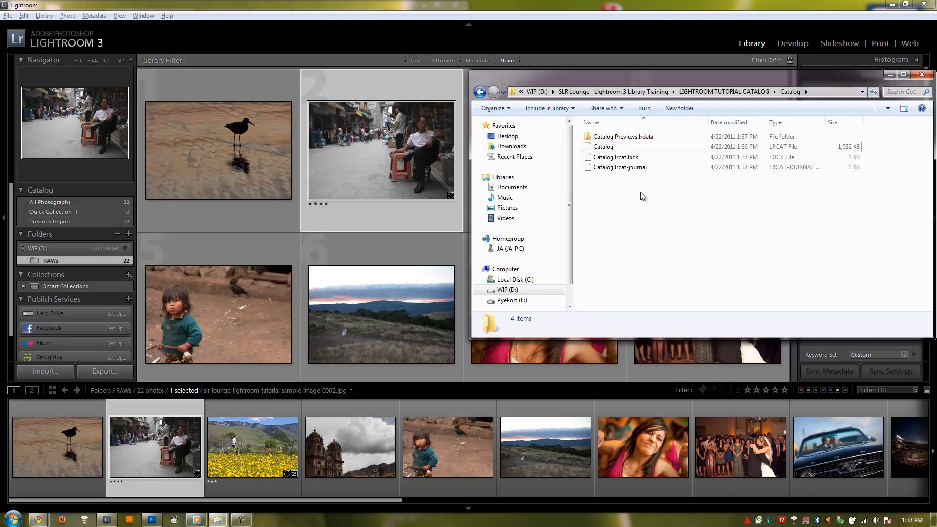
pyautogui.moveTo(648, 185)
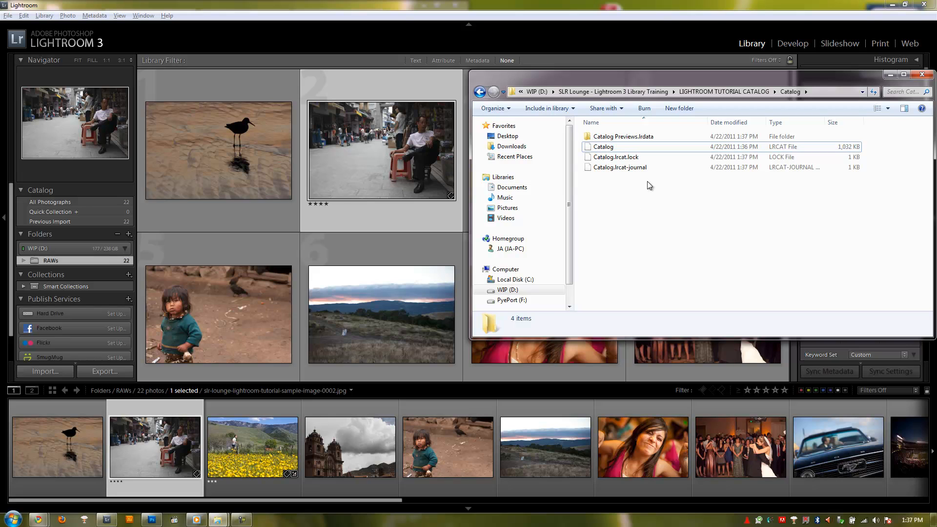
pyautogui.moveTo(615, 157)
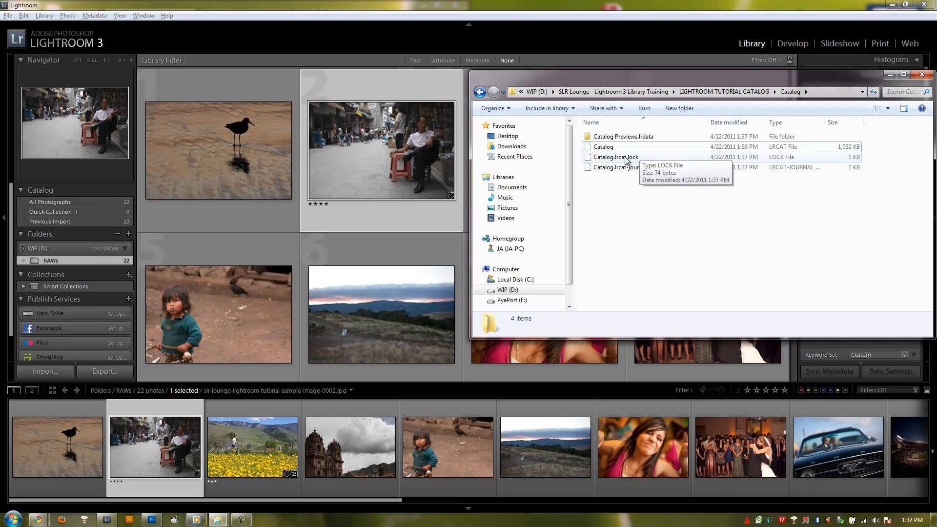
pyautogui.moveTo(619, 205)
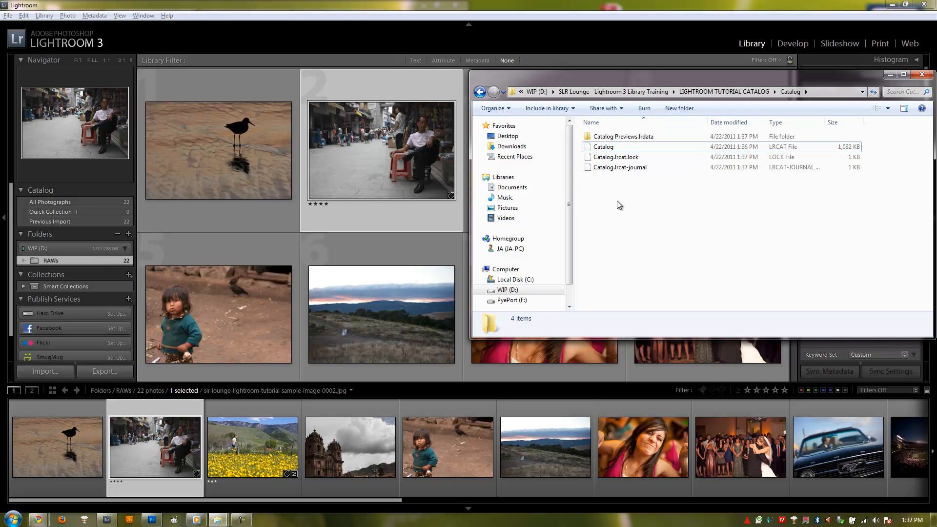
pyautogui.moveTo(606, 179)
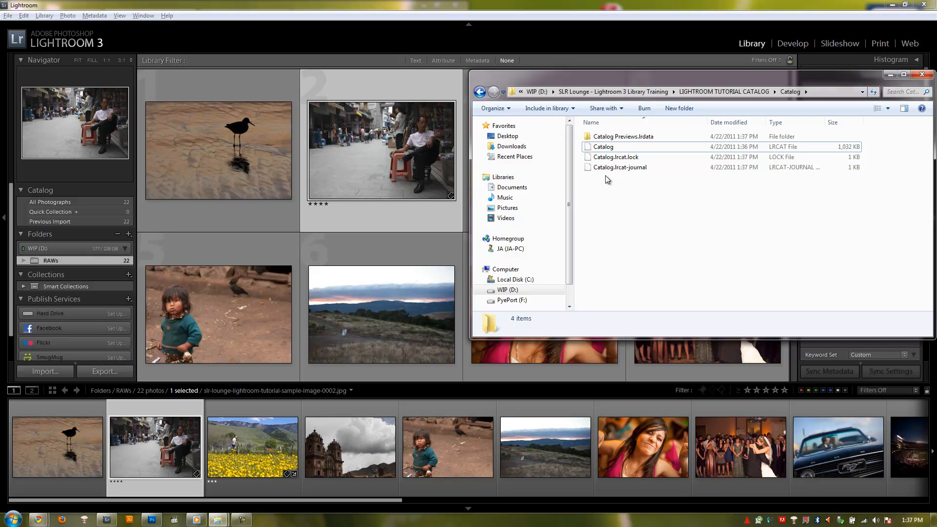
pyautogui.moveTo(583, 212)
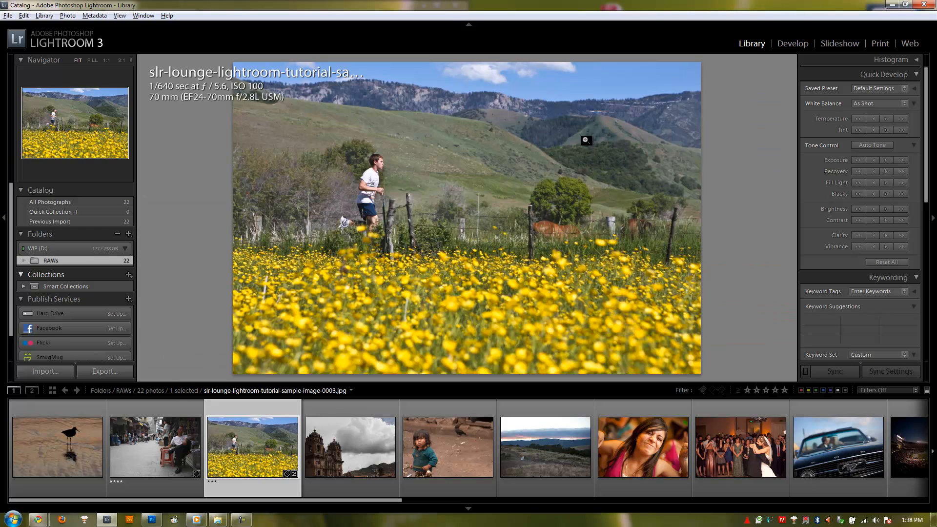
pyautogui.moveTo(733, 66)
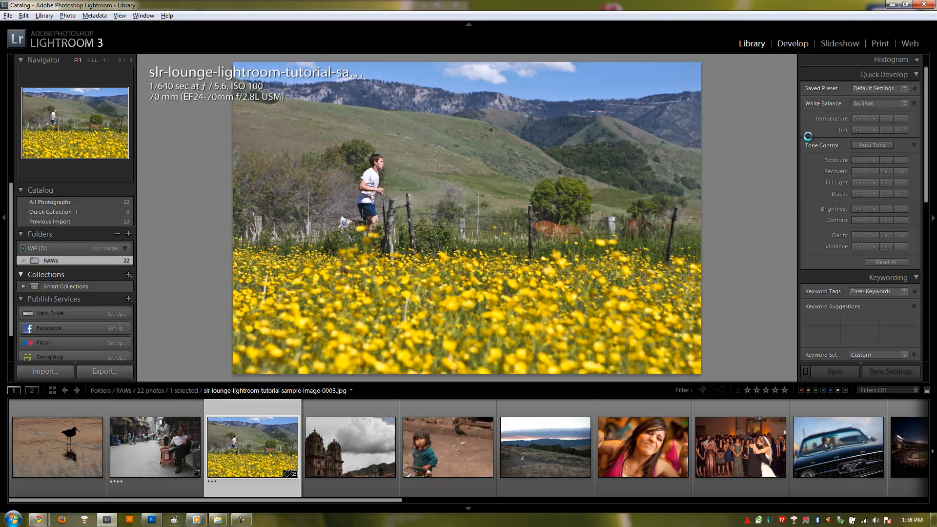
# Take the yellow-flower field photo into Develop for tone and colour adjustments
pyautogui.click(793, 43)
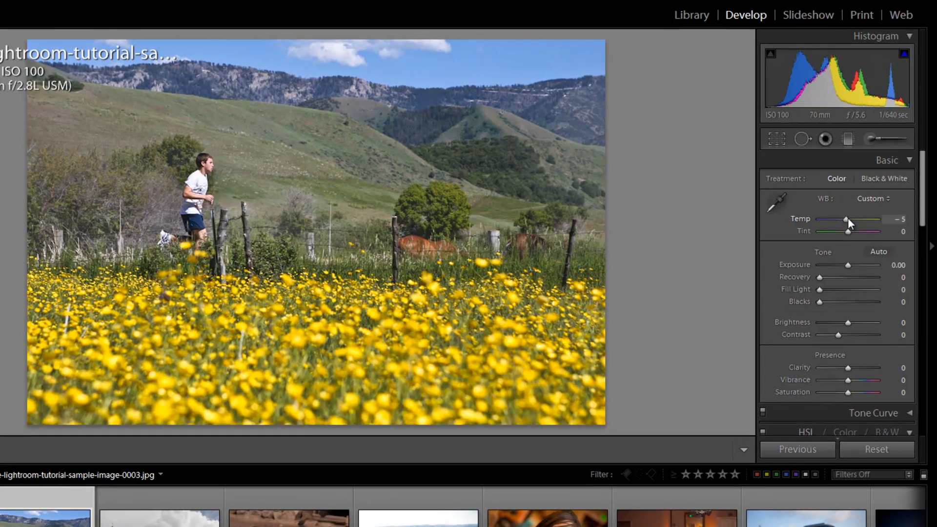
pyautogui.moveTo(868, 269)
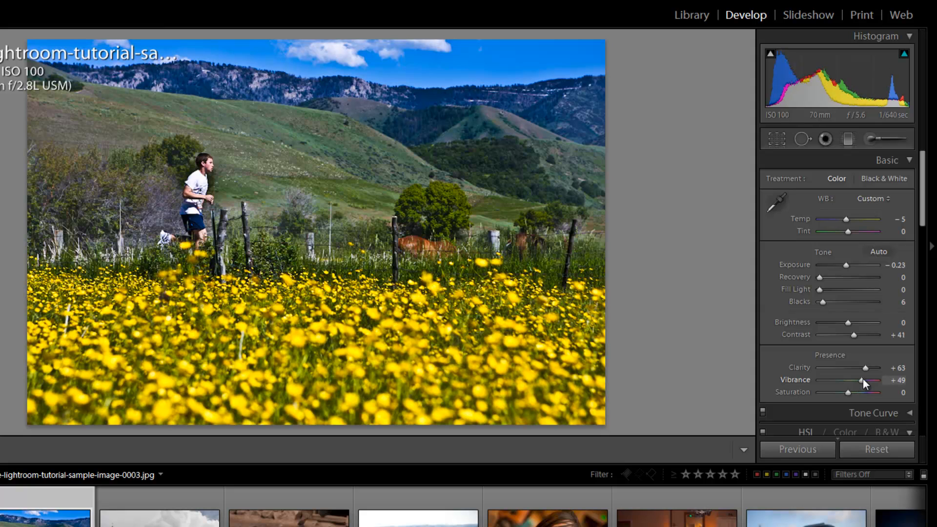
pyautogui.moveTo(86, 430)
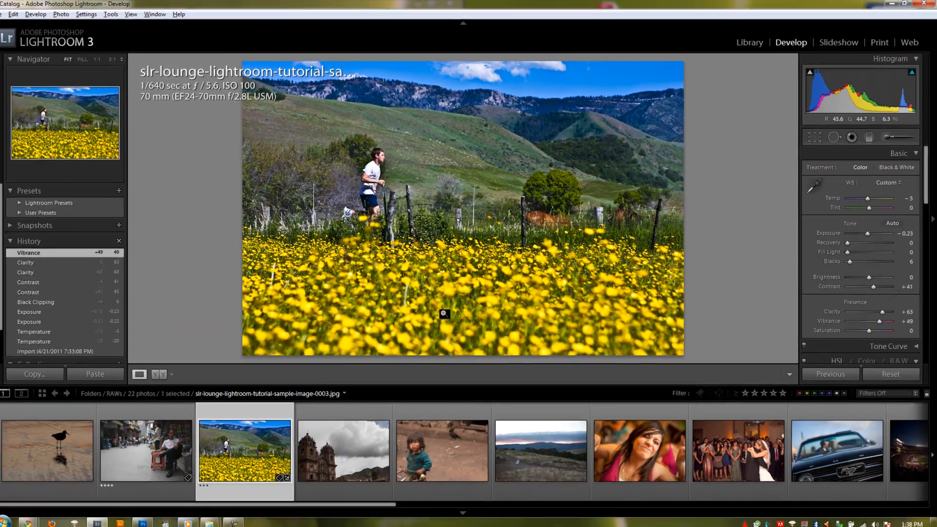
# Reveal the RAWs folder in Explorer and select the original sample image 0003 JPEG
pyautogui.rightClick(250, 446)
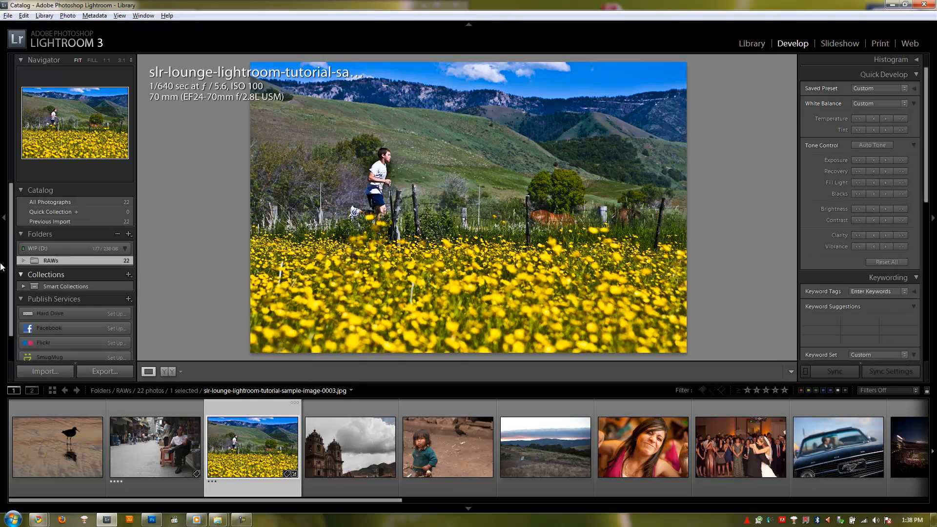
pyautogui.rightClick(52, 259)
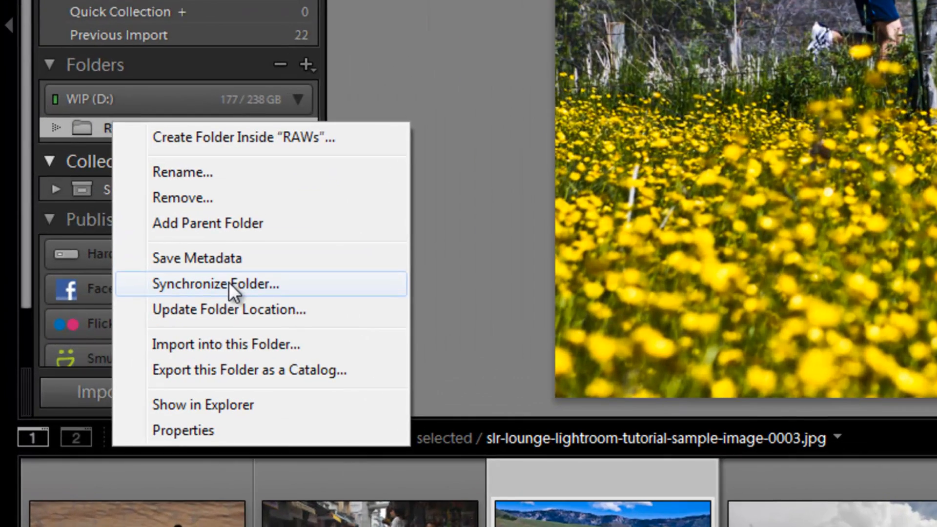
pyautogui.click(203, 404)
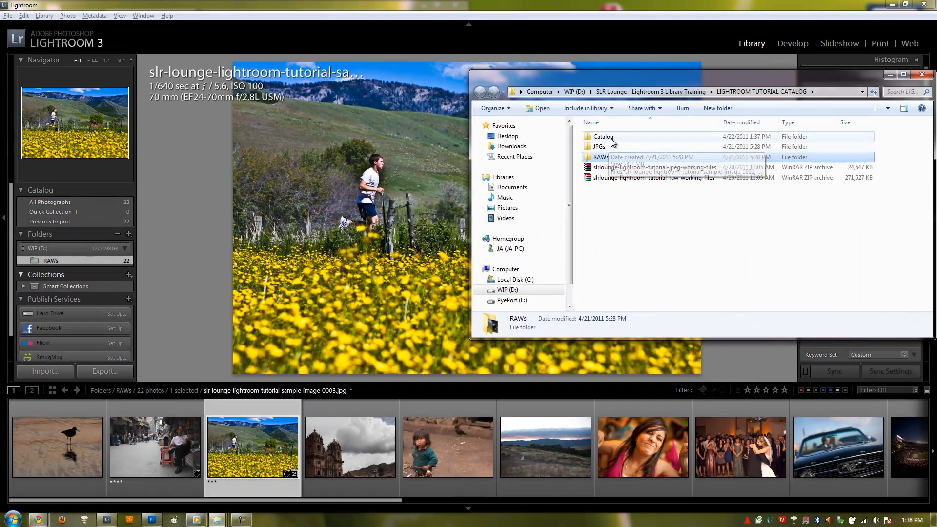
pyautogui.doubleClick(600, 156)
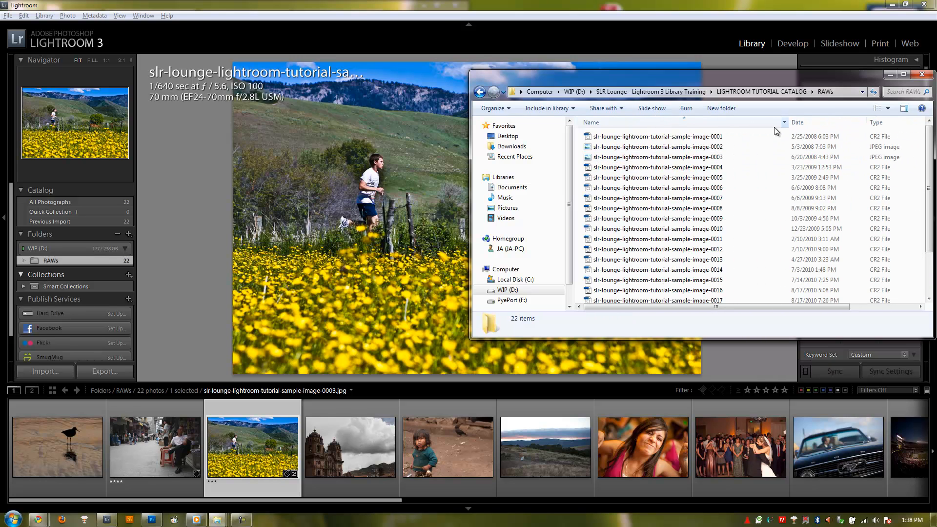
pyautogui.click(657, 156)
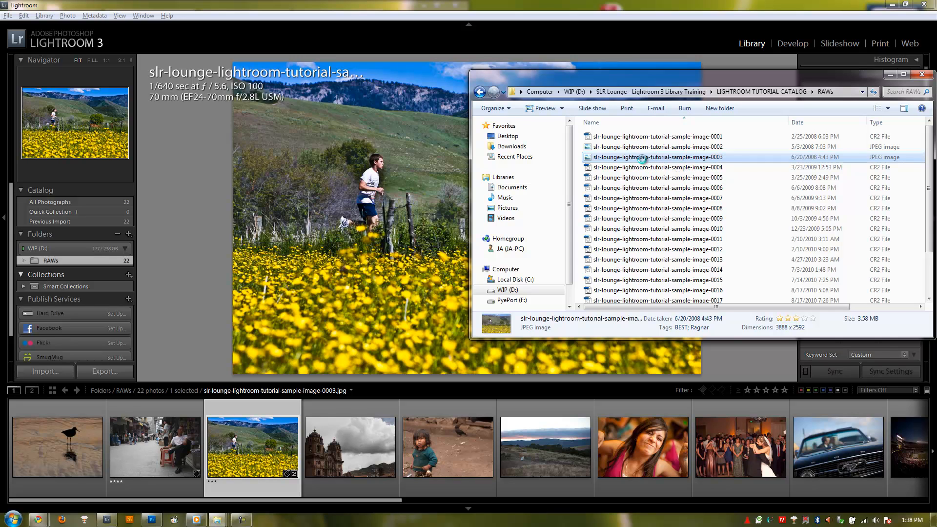
# View the untouched image 0003 JPEG in Windows Photo Viewer beside Lightroom's edited version
pyautogui.doubleClick(657, 157)
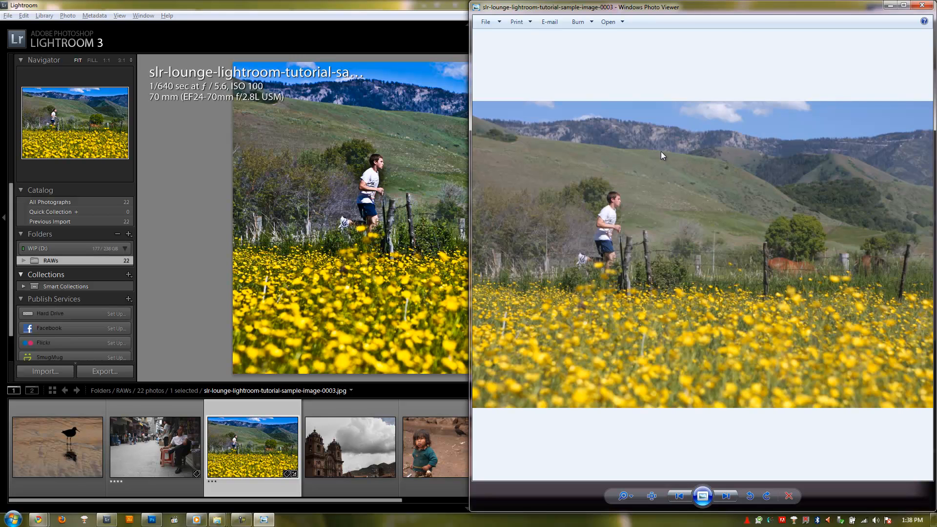
pyautogui.moveTo(378, 4)
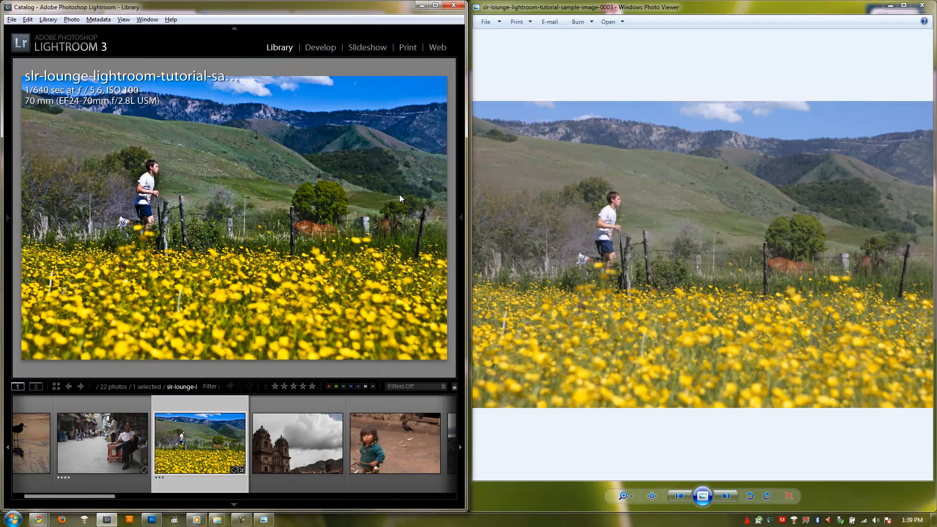
pyautogui.moveTo(423, 34)
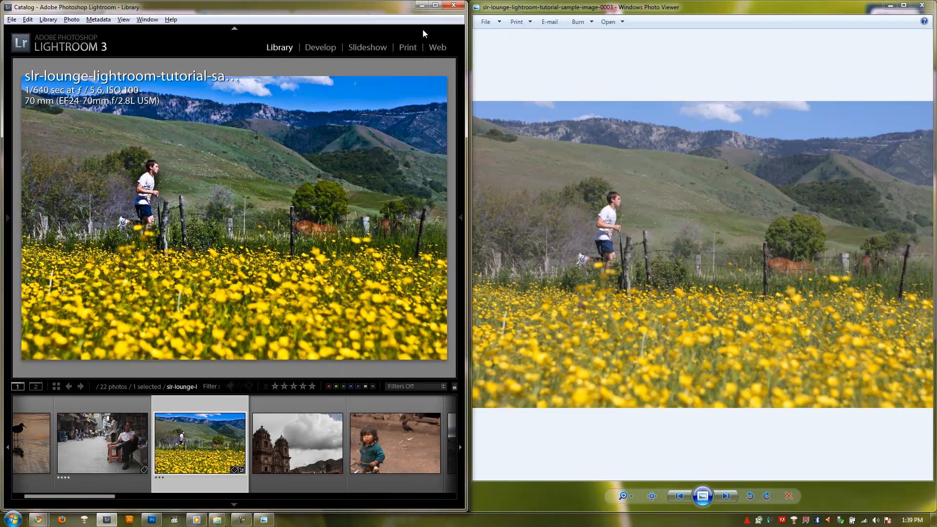
pyautogui.moveTo(280, 214)
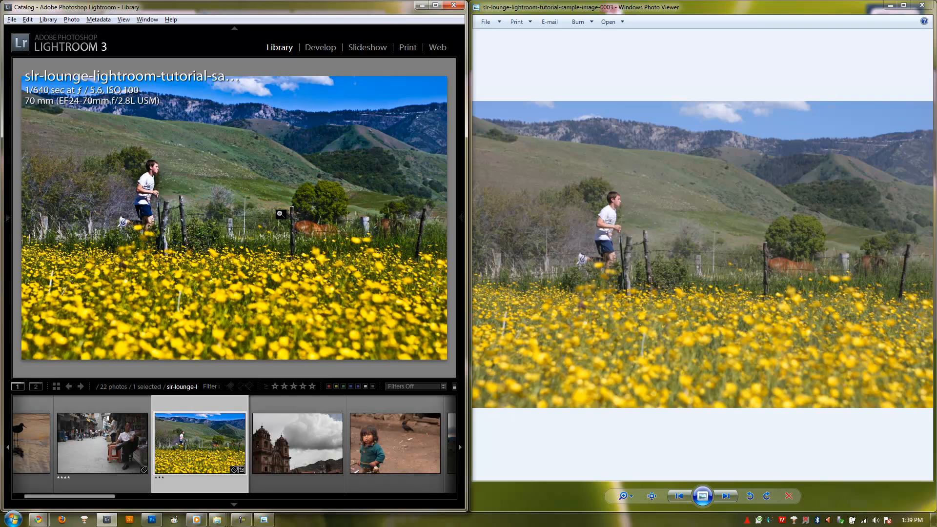
pyautogui.click(297, 442)
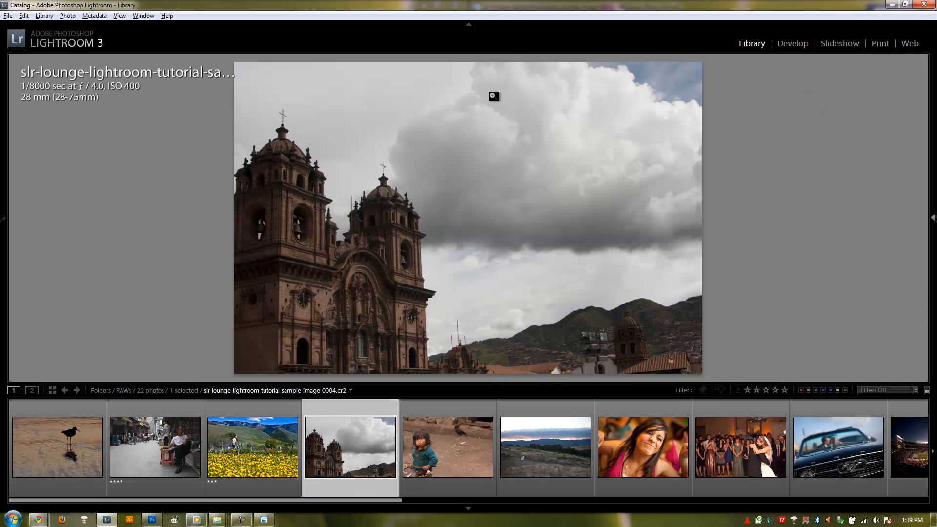
# Reset all Develop adjustments on the church photo back to its original look
pyautogui.click(792, 43)
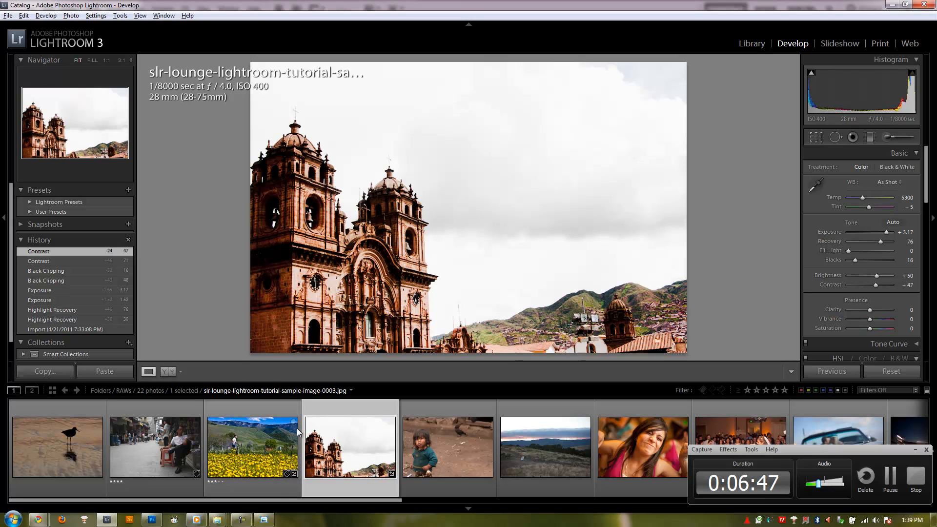
pyautogui.moveTo(251, 443)
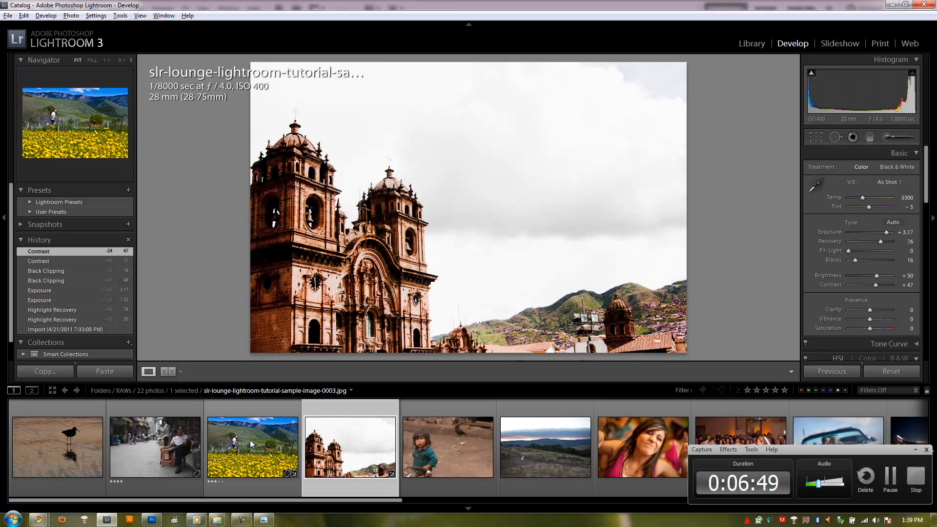
pyautogui.click(251, 445)
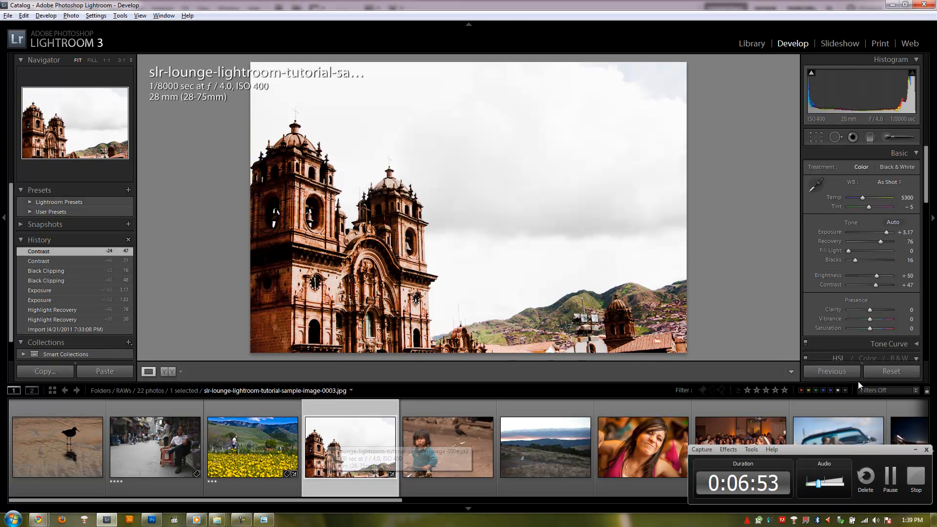
pyautogui.click(891, 371)
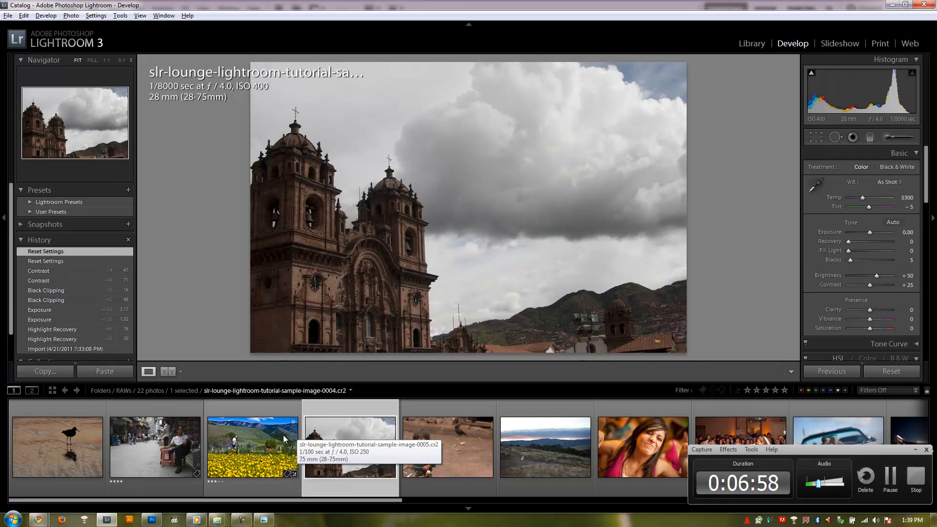
# Reset the flower-field photo's adjustments, select the church photo and return to Library
pyautogui.click(252, 445)
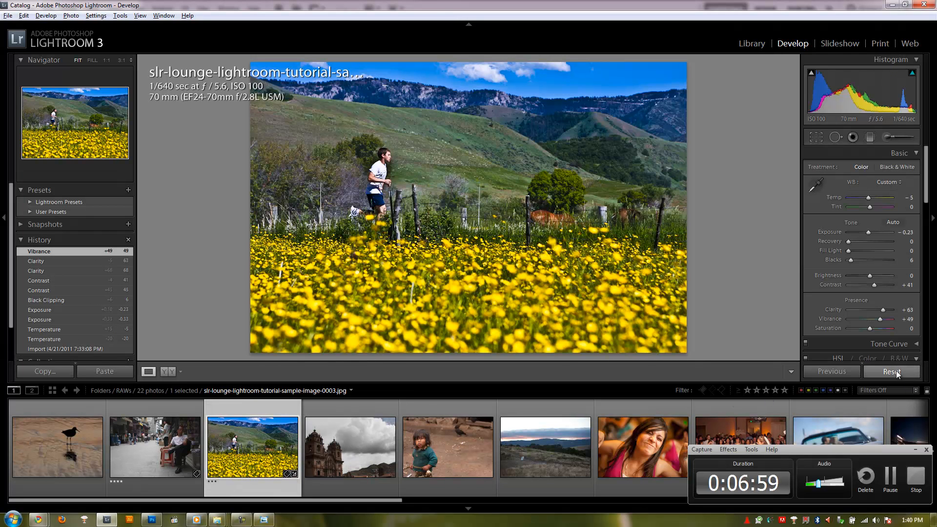
pyautogui.click(891, 371)
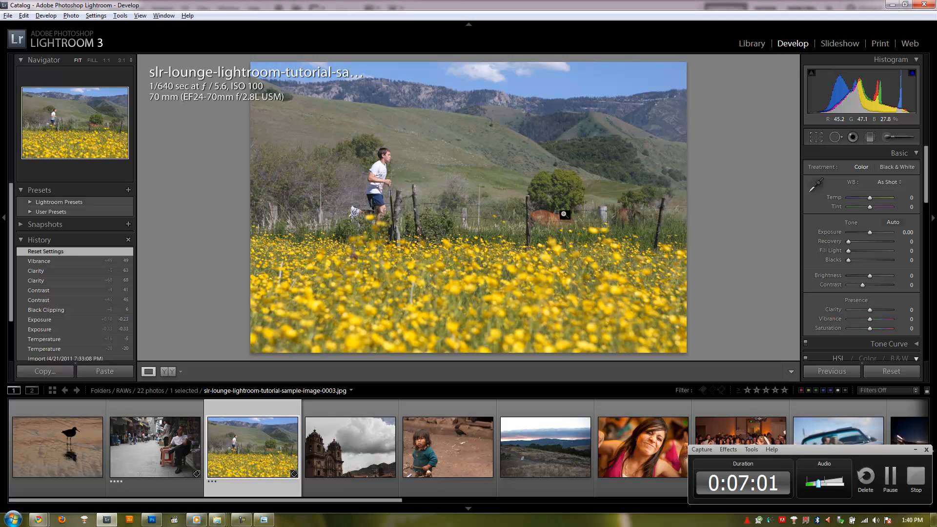
pyautogui.click(349, 446)
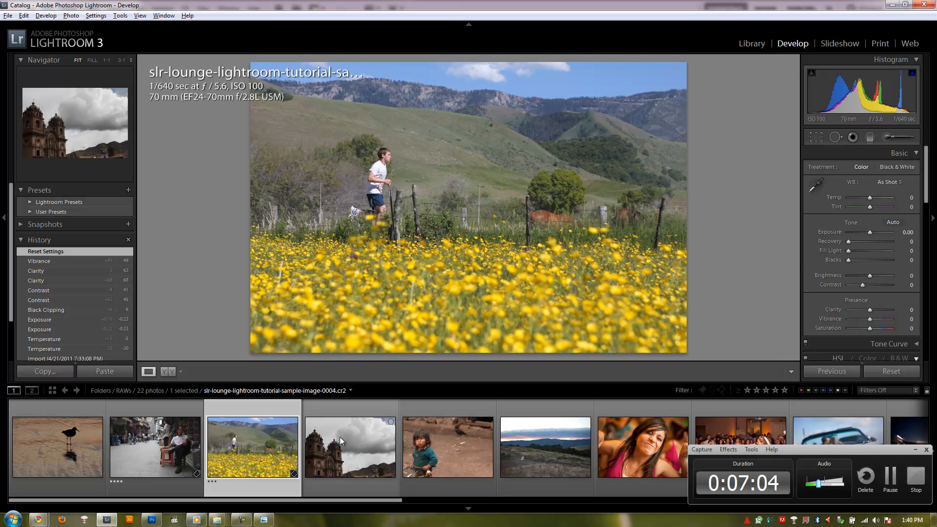
pyautogui.click(349, 446)
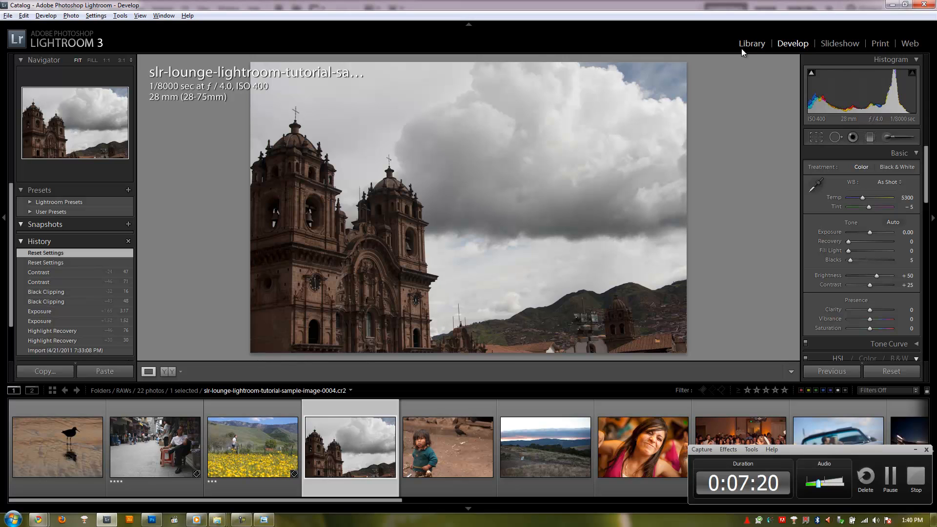
pyautogui.click(752, 43)
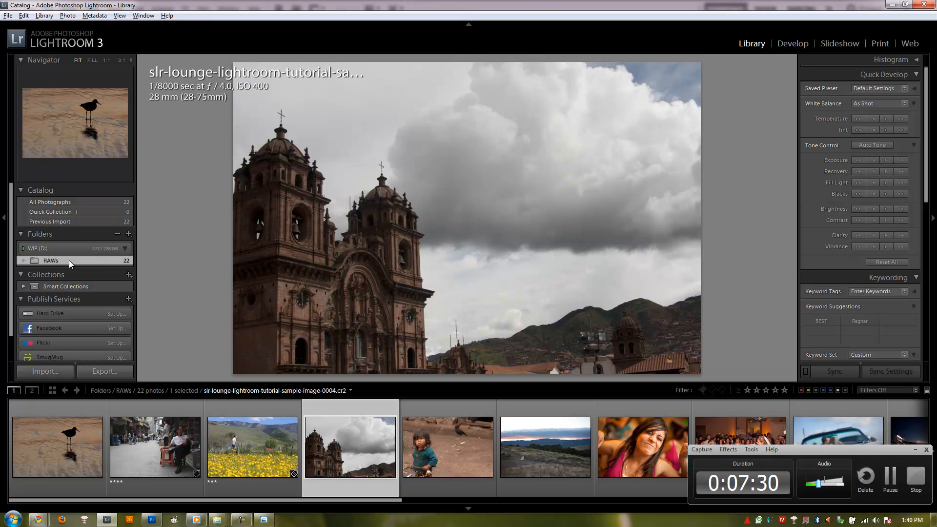
# Reveal the catalog's folder on disk and look inside the Catalog folder
pyautogui.rightClick(51, 260)
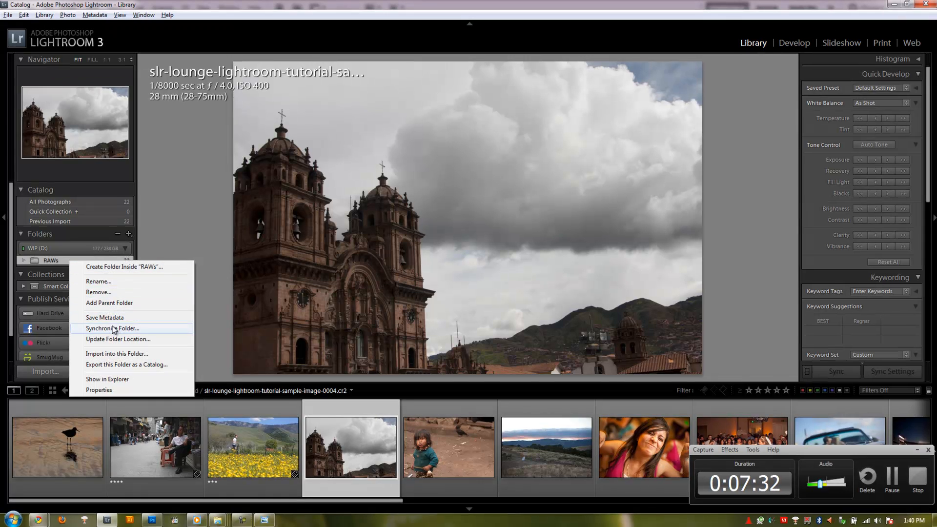
pyautogui.click(107, 379)
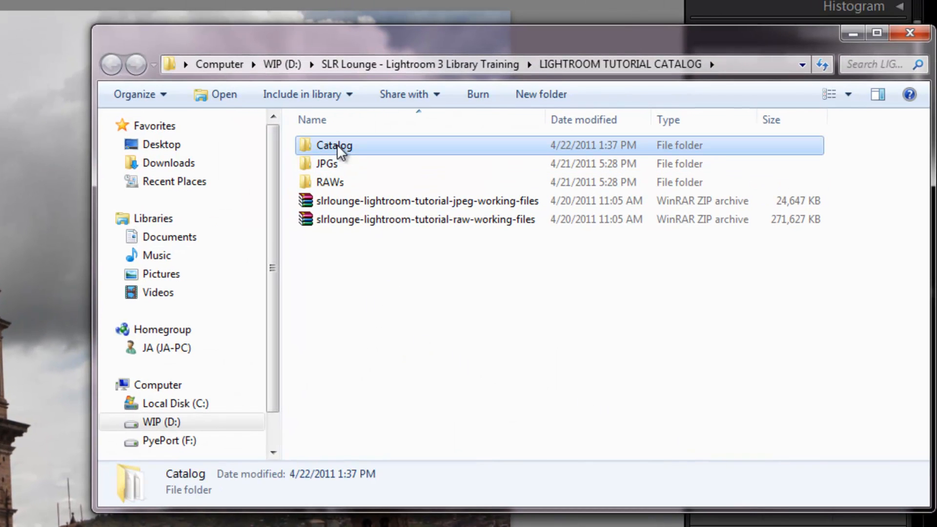
pyautogui.doubleClick(333, 145)
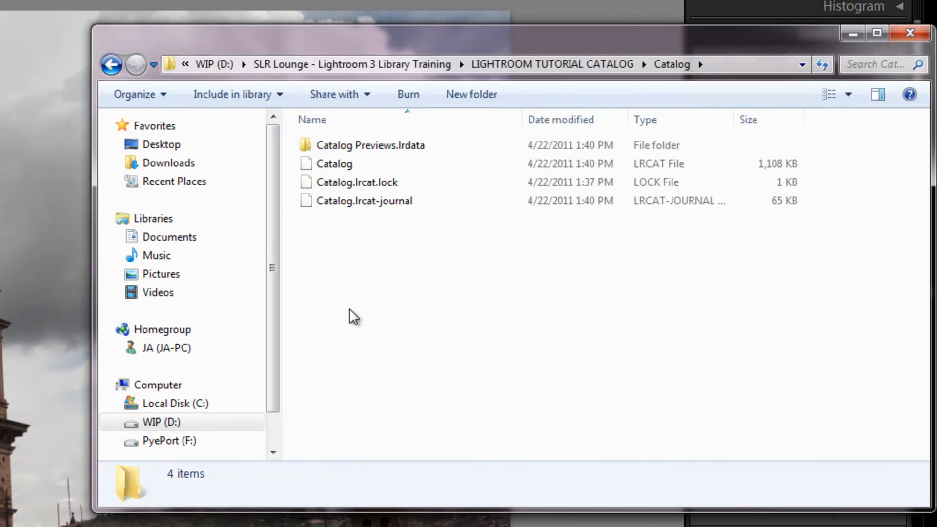
pyautogui.click(371, 146)
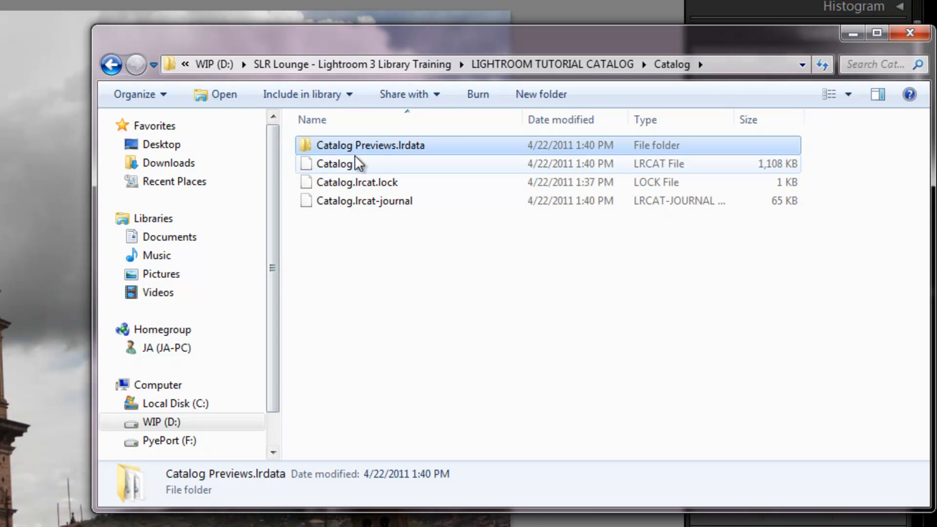
pyautogui.click(111, 65)
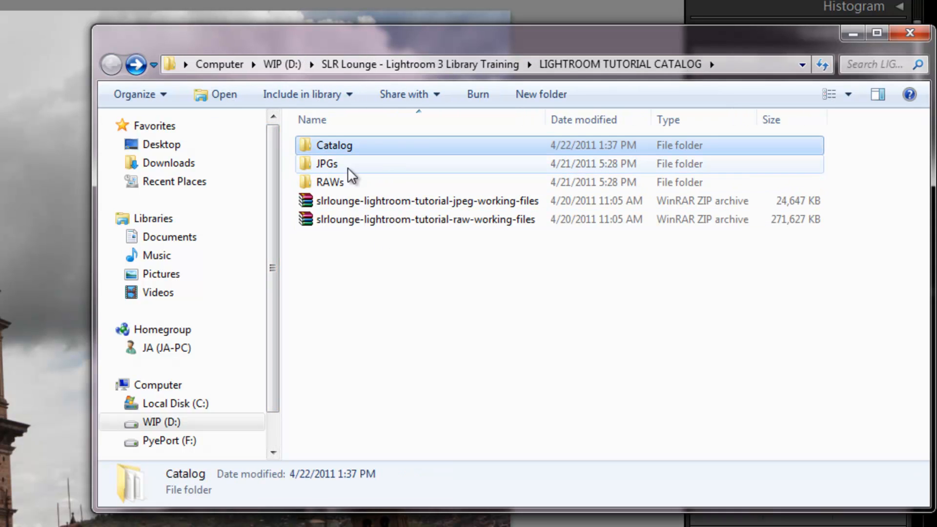
# Go up to the training folder and reopen the LIGHTROOM TUTORIAL CATALOG folder
pyautogui.click(329, 183)
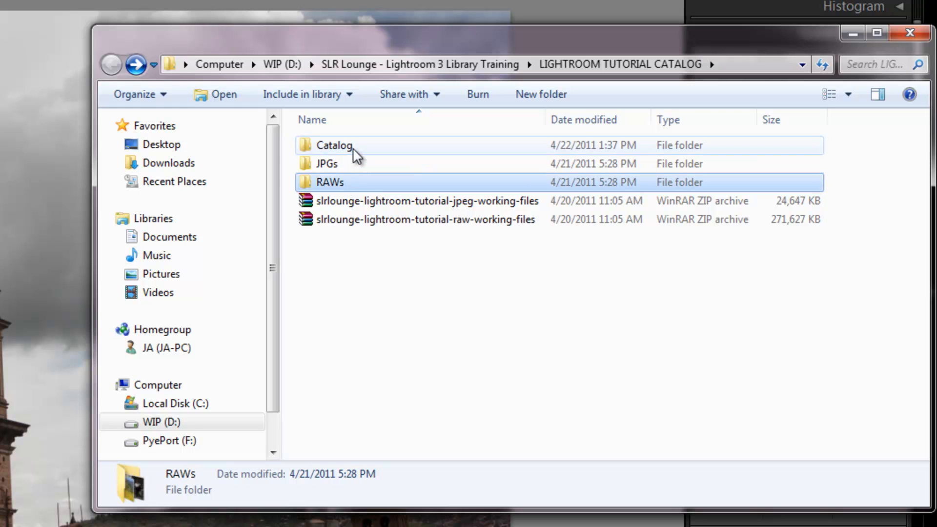
pyautogui.click(403, 299)
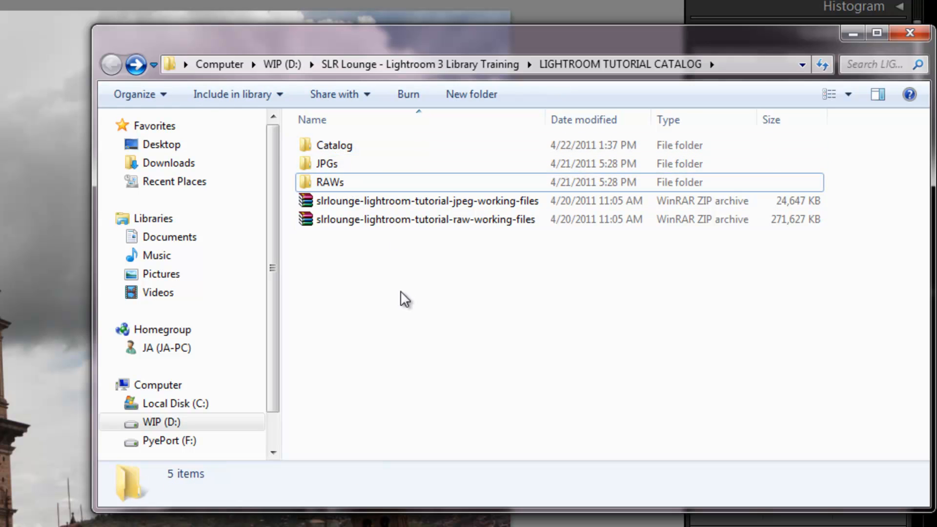
pyautogui.click(110, 64)
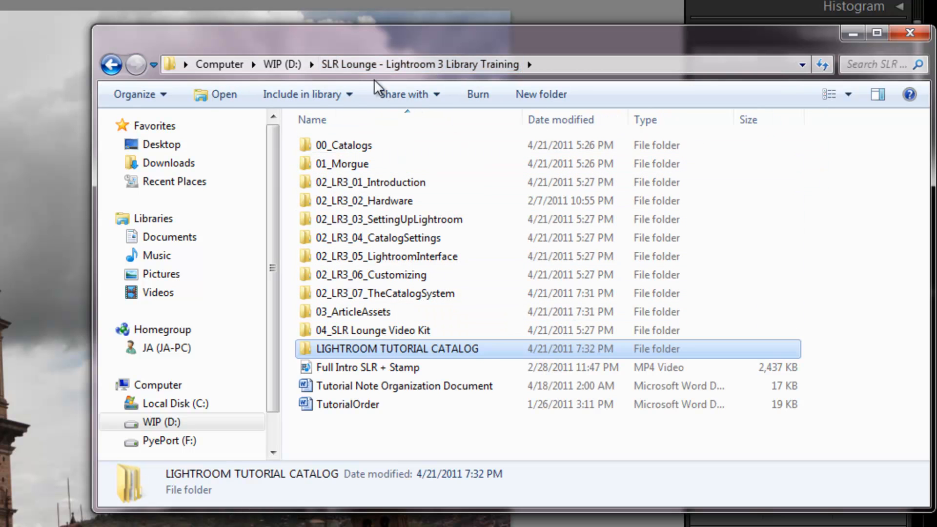
pyautogui.moveTo(338, 354)
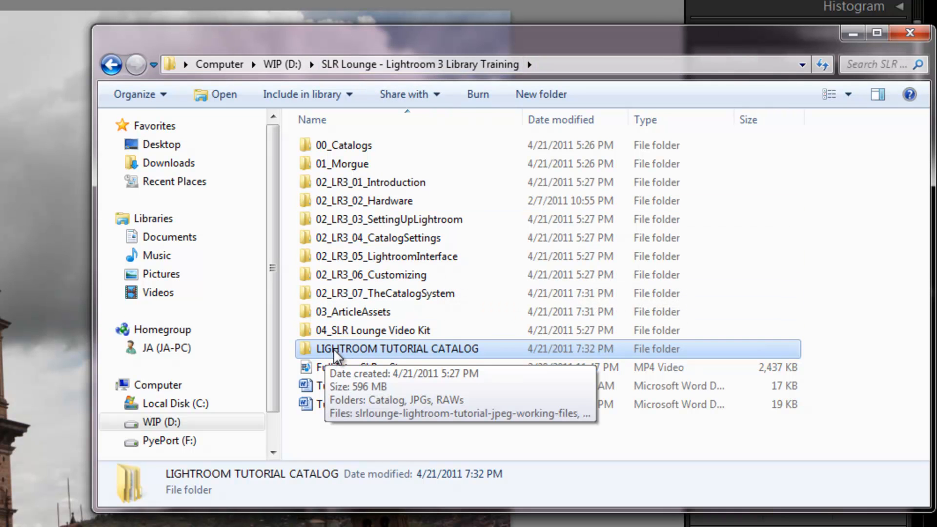
pyautogui.doubleClick(398, 349)
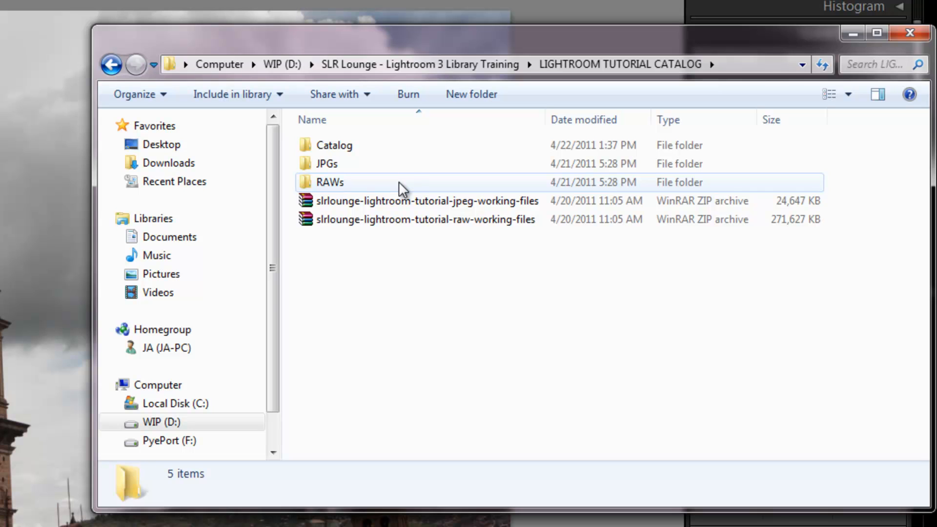
pyautogui.click(390, 305)
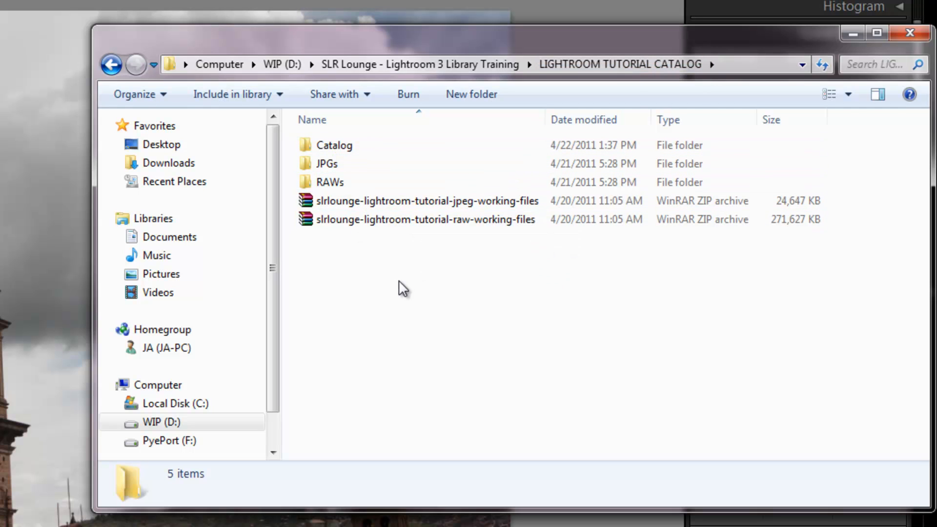
pyautogui.moveTo(385, 309)
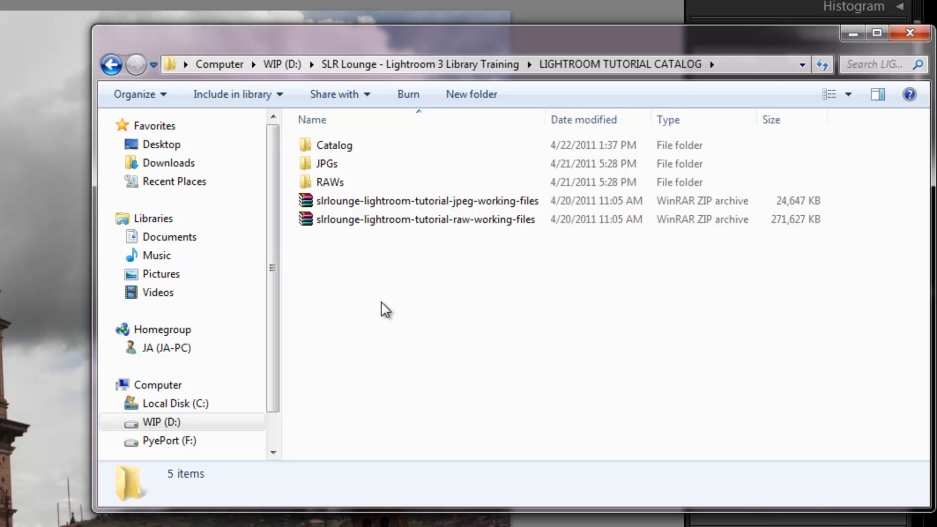